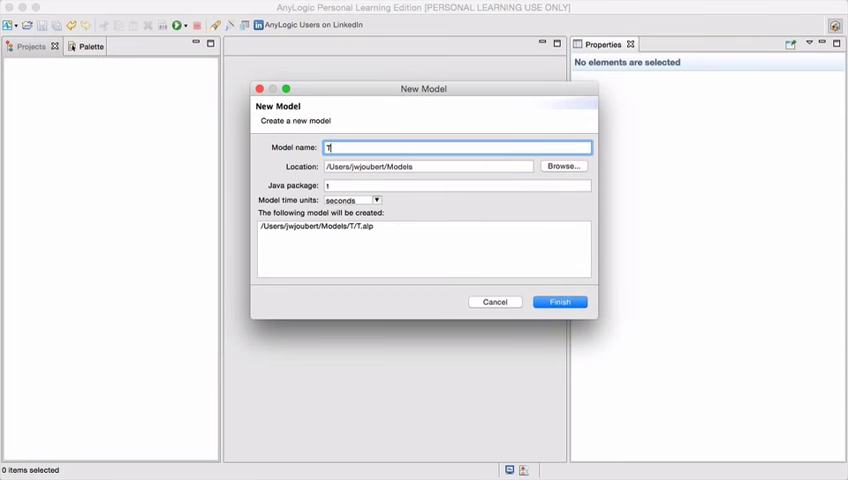
Step: Create a new model named TrafficSign and open its empty Main diagram
{"action": "type", "text": "rafficSign"}
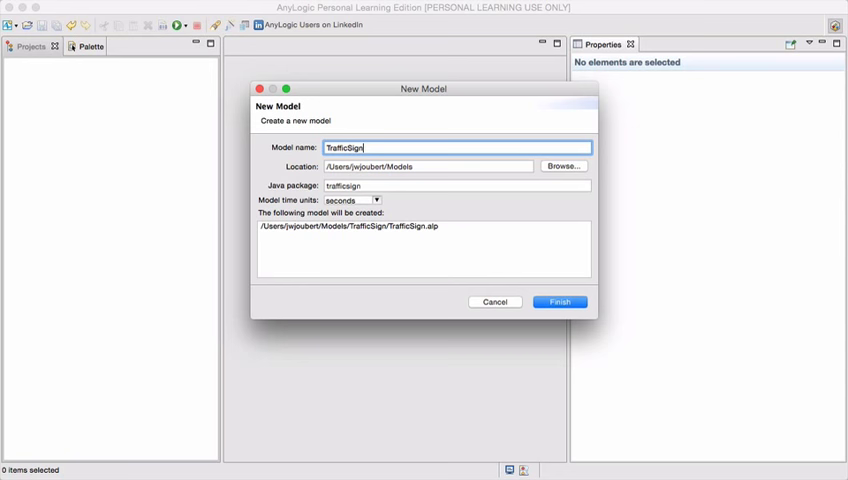
{"action": "left_click", "coordinate": [560, 302]}
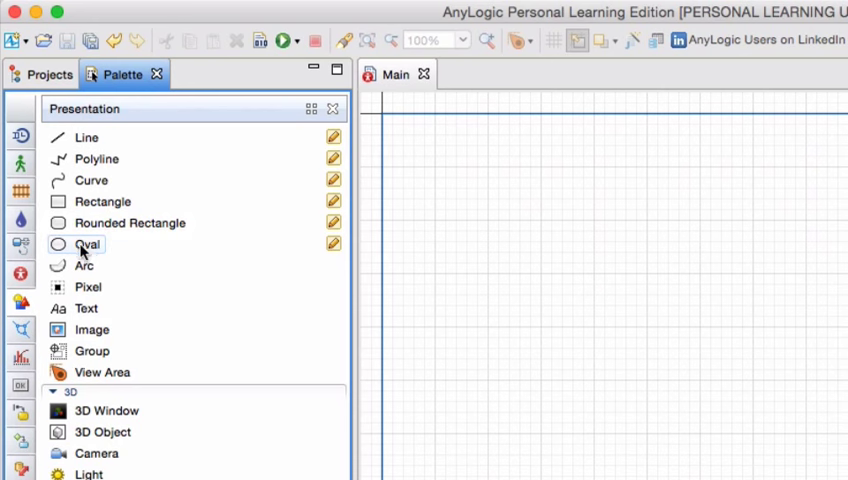
Step: Draw three stacked circles named shRed, shAmber and shGreen
{"action": "left_click", "coordinate": [88, 244]}
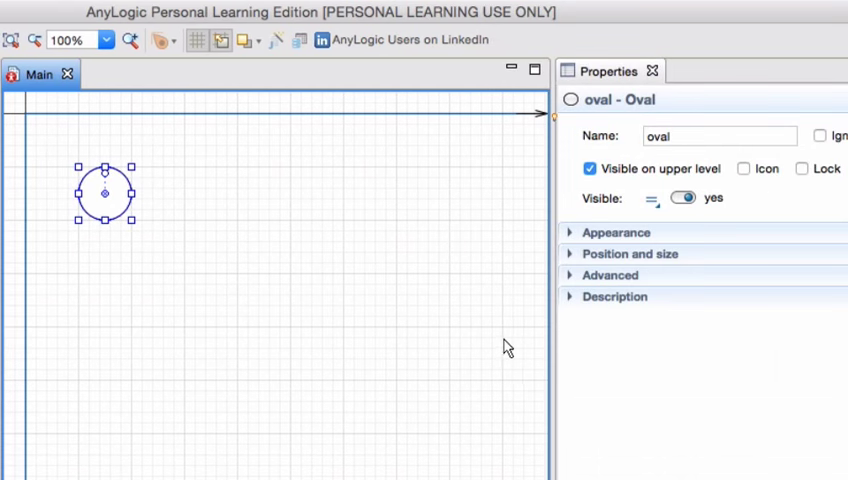
{"action": "left_click", "coordinate": [718, 136]}
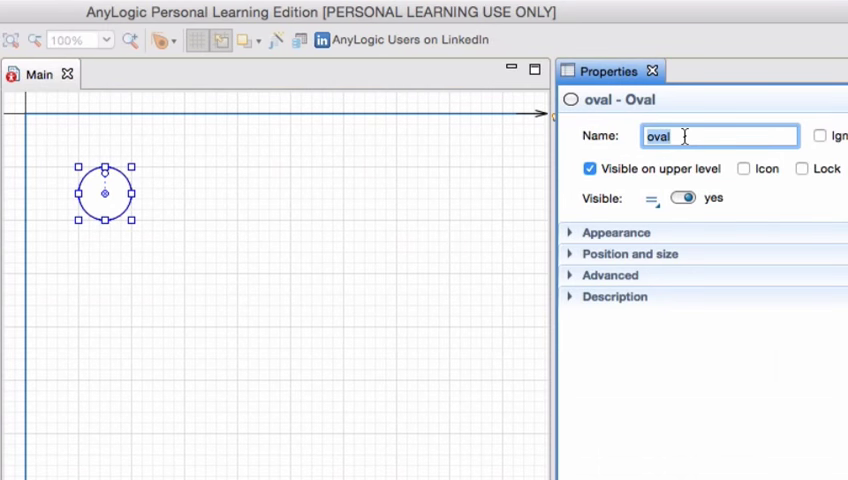
{"action": "type", "text": "sh"}
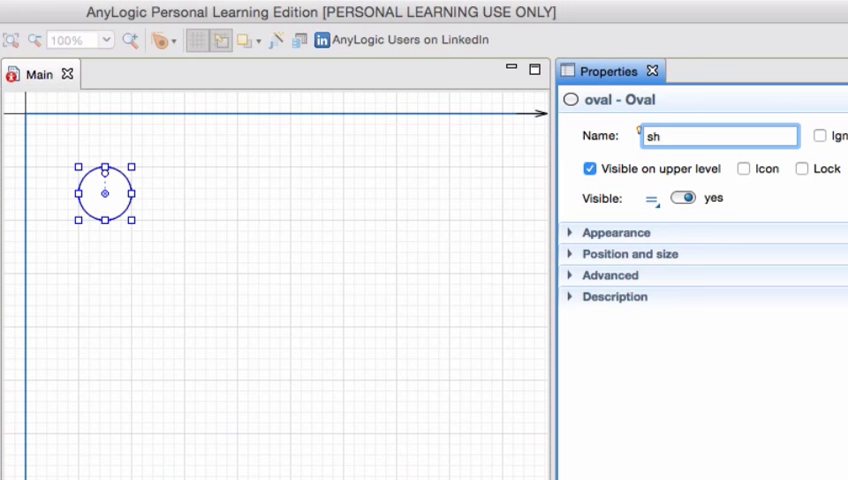
{"action": "type", "text": "Red"}
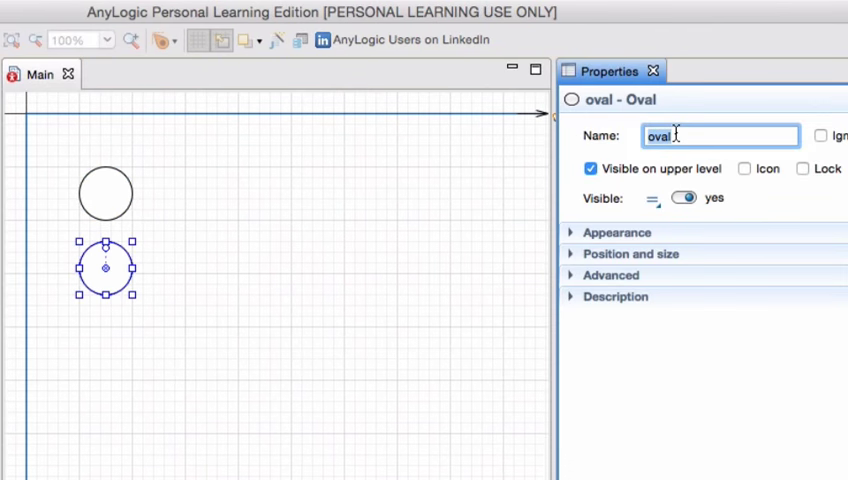
{"action": "type", "text": "shAmber"}
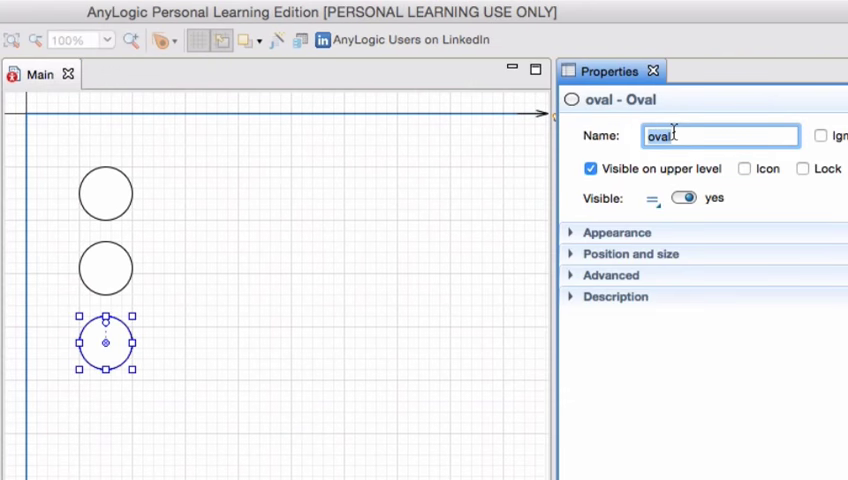
{"action": "type", "text": "shGr"}
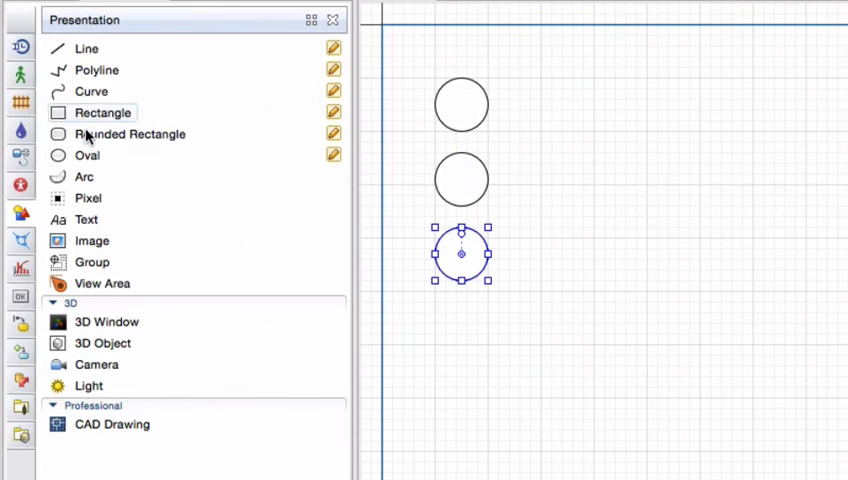
Step: Draw a rectangle housing around the circles and send it behind them
{"action": "left_click", "coordinate": [132, 132]}
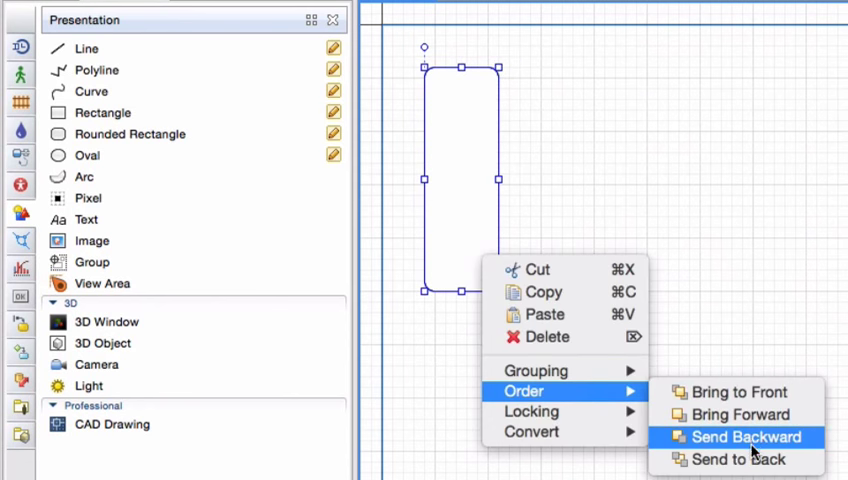
{"action": "left_click", "coordinate": [744, 436]}
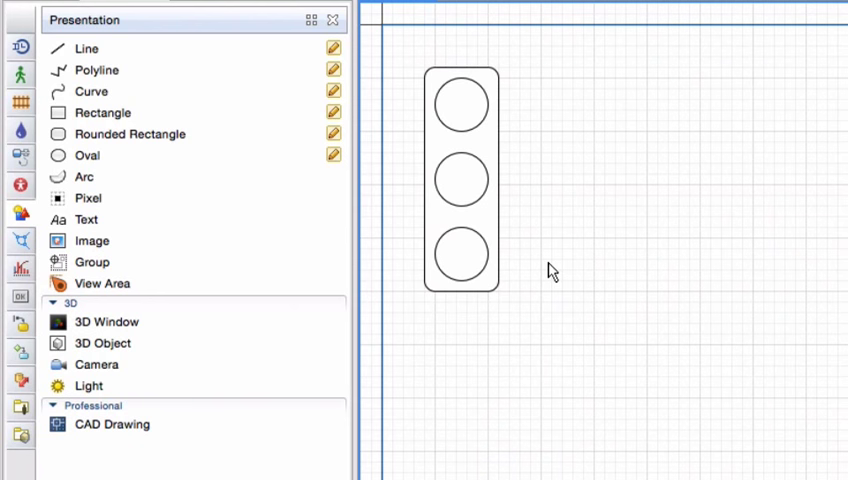
{"action": "mouse_move", "coordinate": [546, 272]}
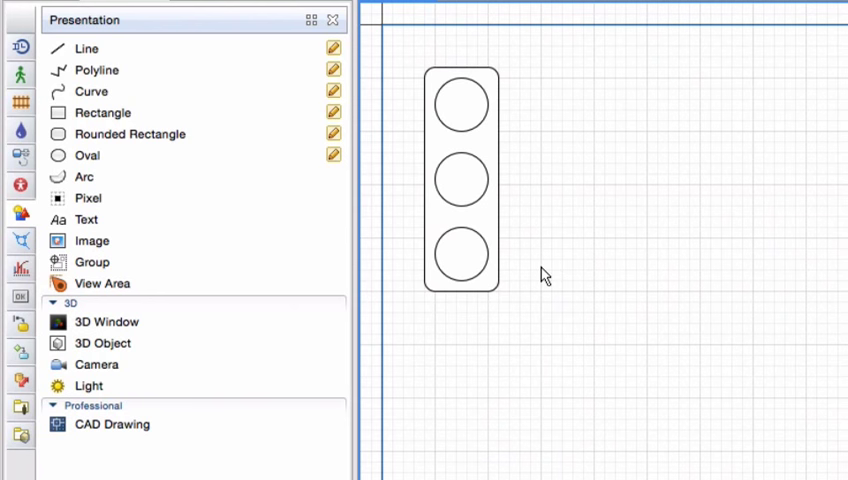
Step: Add a boolean variable varPower with initial value true below the traffic light
{"action": "left_click", "coordinate": [92, 240]}
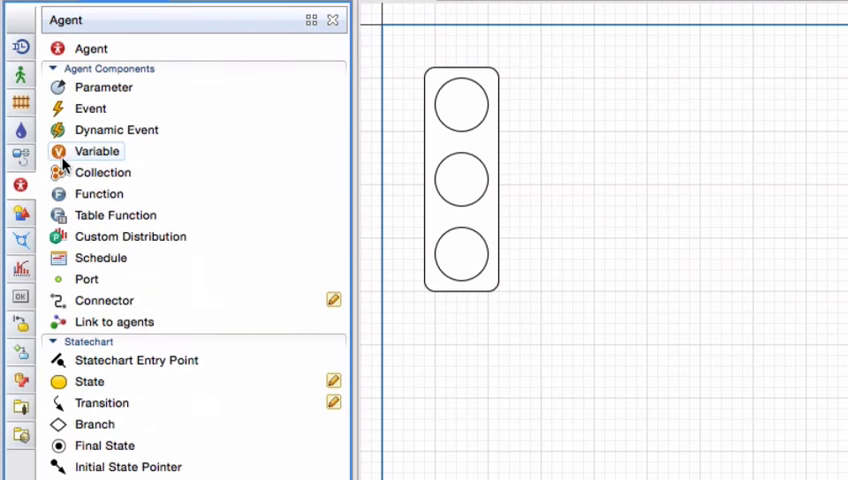
{"action": "left_click_drag", "start_coordinate": [96, 152], "coordinate": [438, 344]}
{"action": "type", "text": "v"}
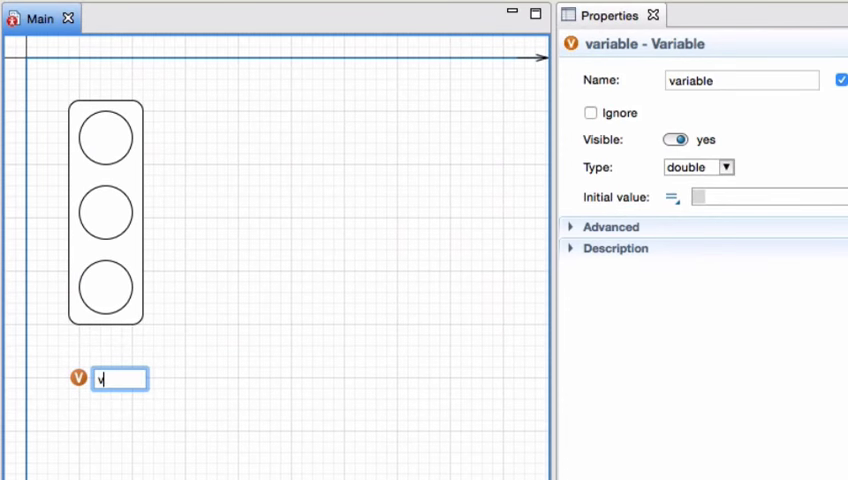
{"action": "type", "text": "arPoer"}
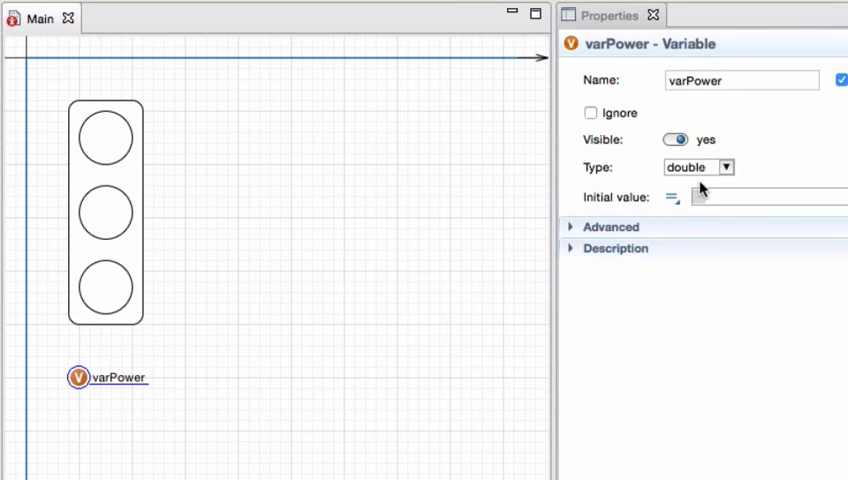
{"action": "type", "text": "true"}
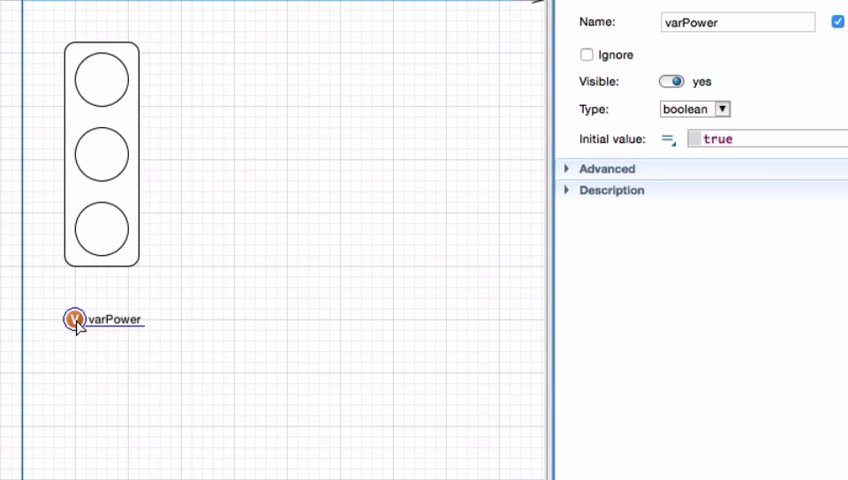
Step: Create a checkbox control for varPower, label it Power and place it above the variable
{"action": "right_click", "coordinate": [72, 320]}
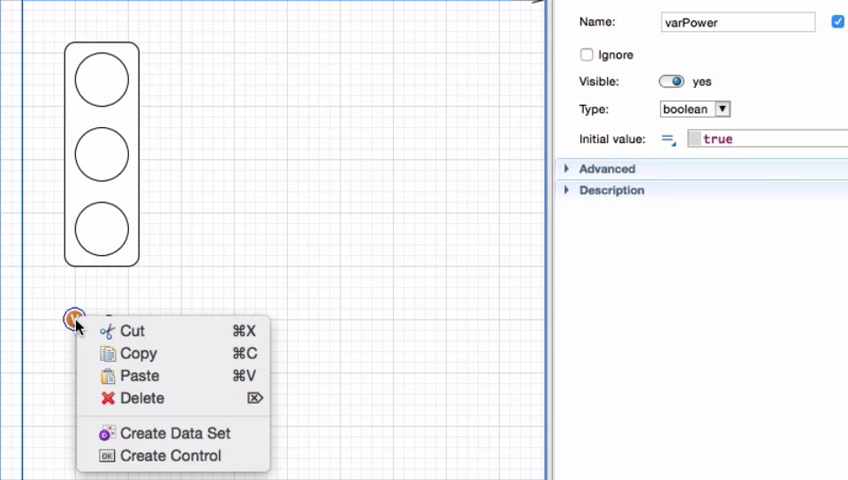
{"action": "left_click", "coordinate": [170, 456]}
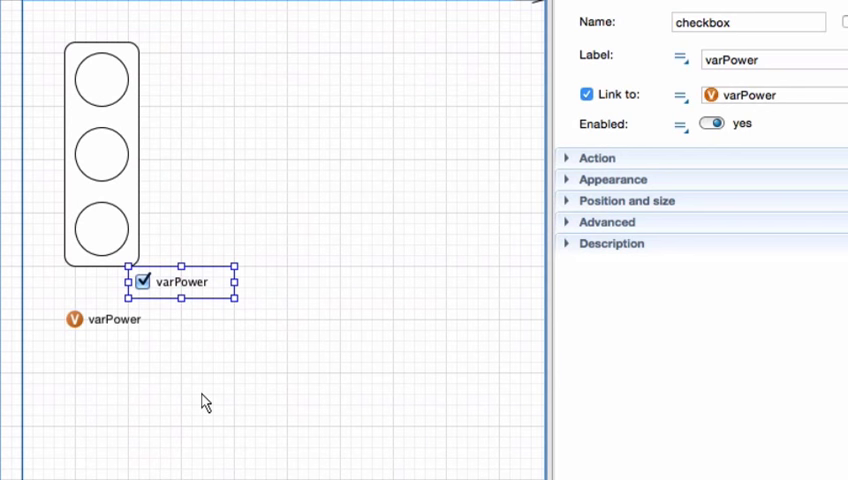
{"action": "mouse_move", "coordinate": [292, 296]}
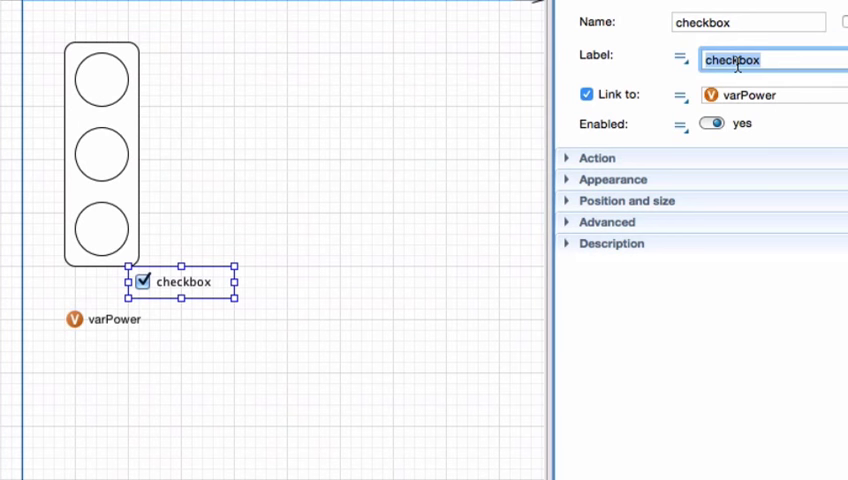
{"action": "type", "text": "Power"}
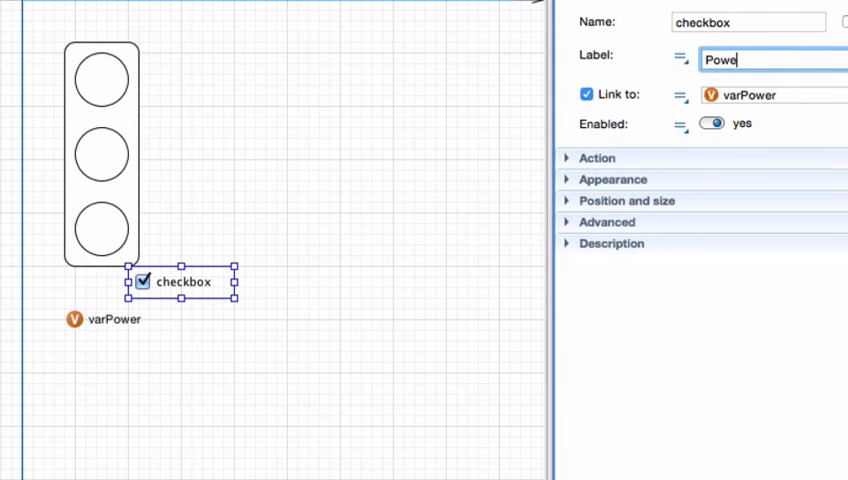
{"action": "type", "text": "r"}
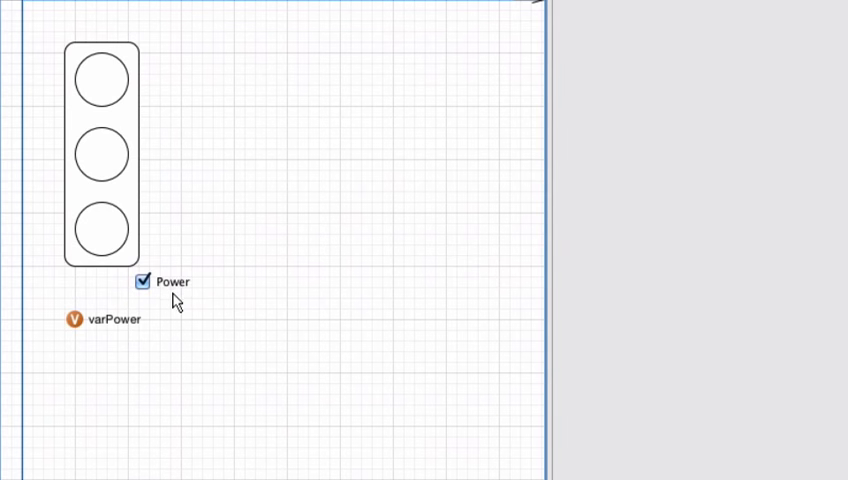
{"action": "left_click", "coordinate": [118, 292]}
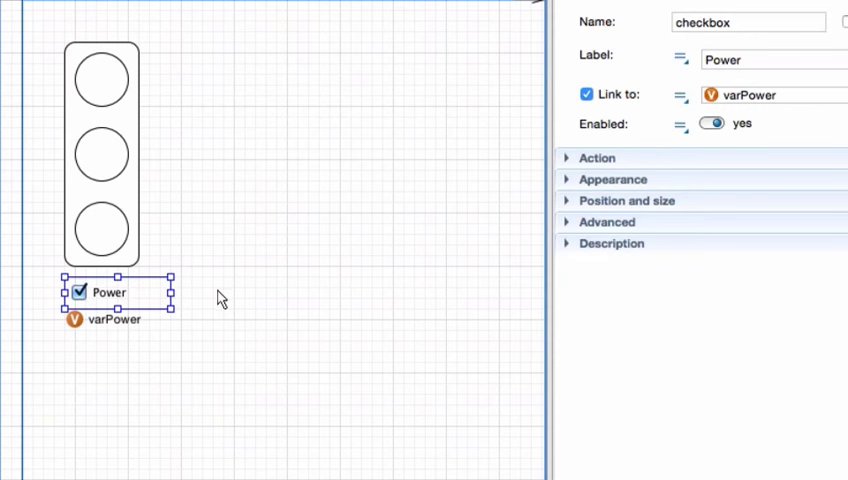
{"action": "left_click", "coordinate": [210, 216]}
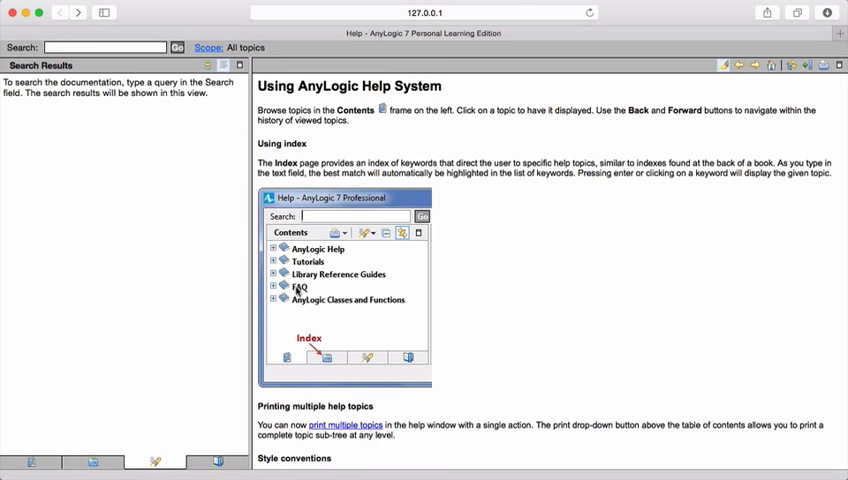
Step: Search Help for Statechart and read the Statecharts topic down to the elements section
{"action": "type", "text": "St"}
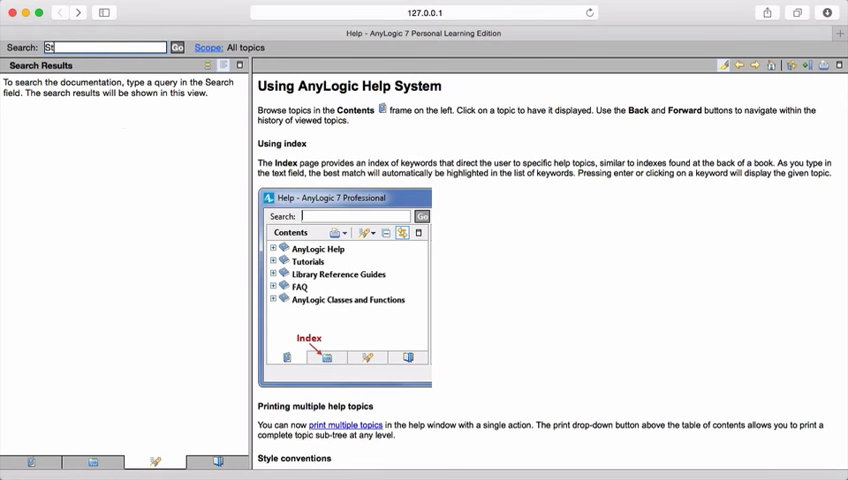
{"action": "type", "text": "Statechart"}
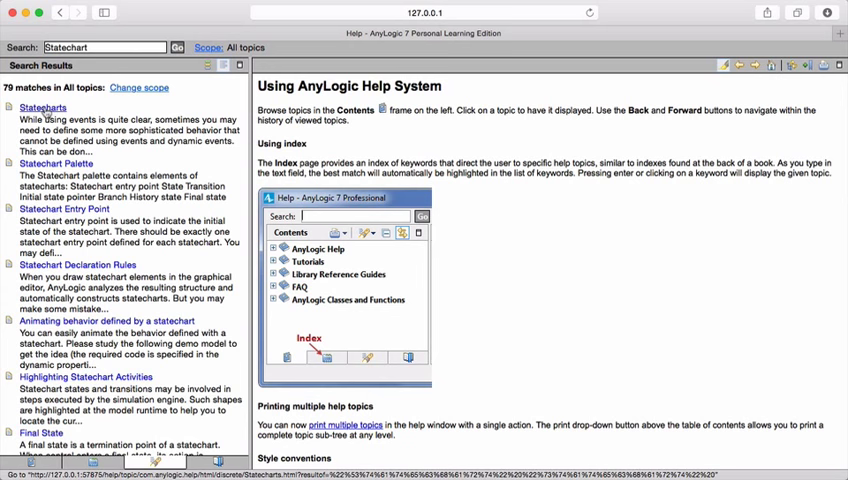
{"action": "left_click", "coordinate": [42, 108]}
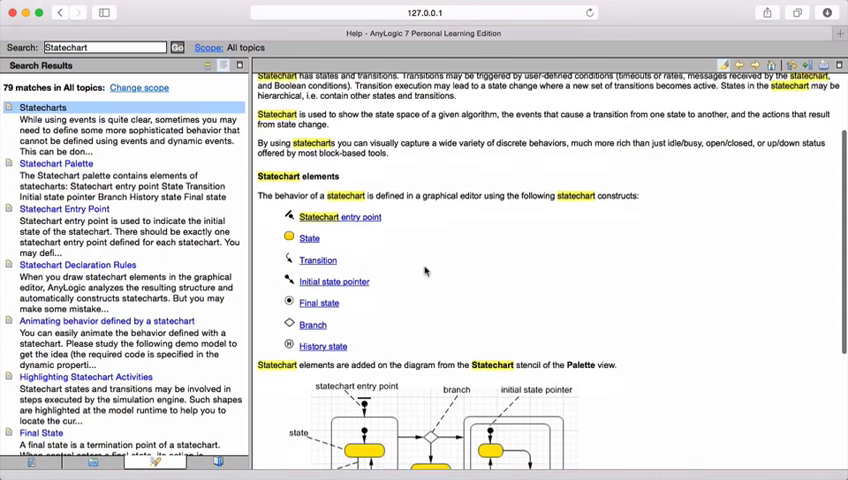
{"action": "scroll", "scroll_direction": "down", "scroll_amount": 3}
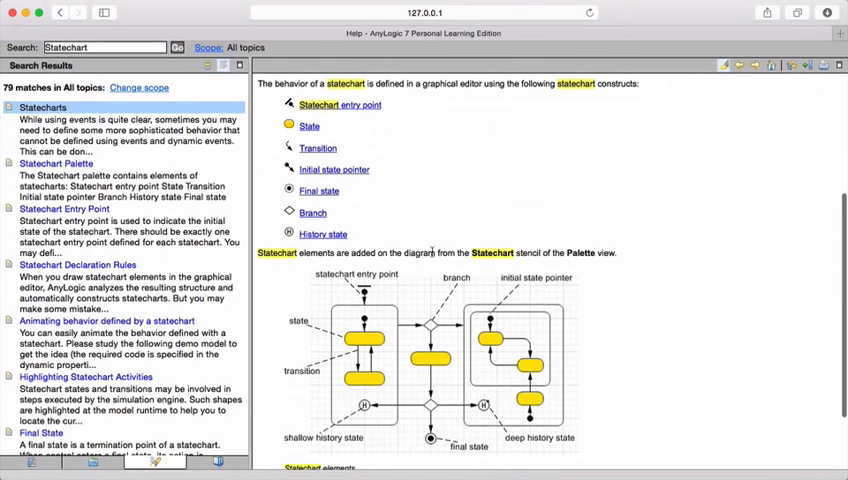
{"action": "scroll", "scroll_direction": "down", "scroll_amount": 3}
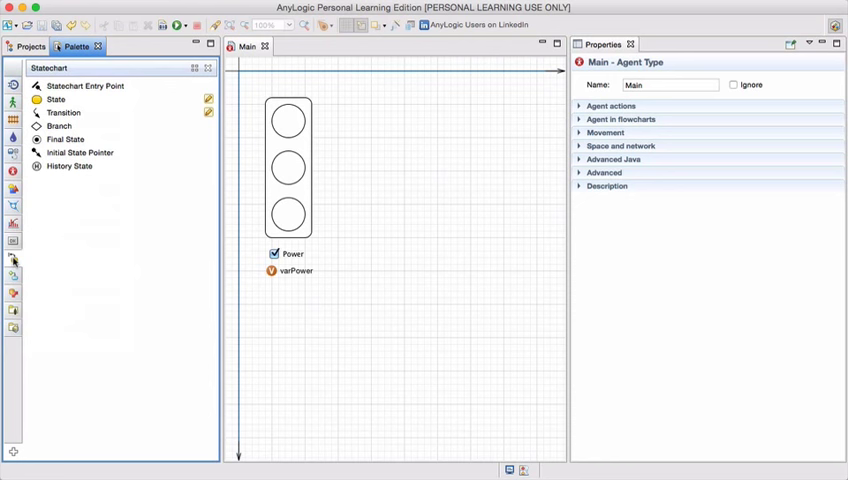
{"action": "mouse_move", "coordinate": [56, 100]}
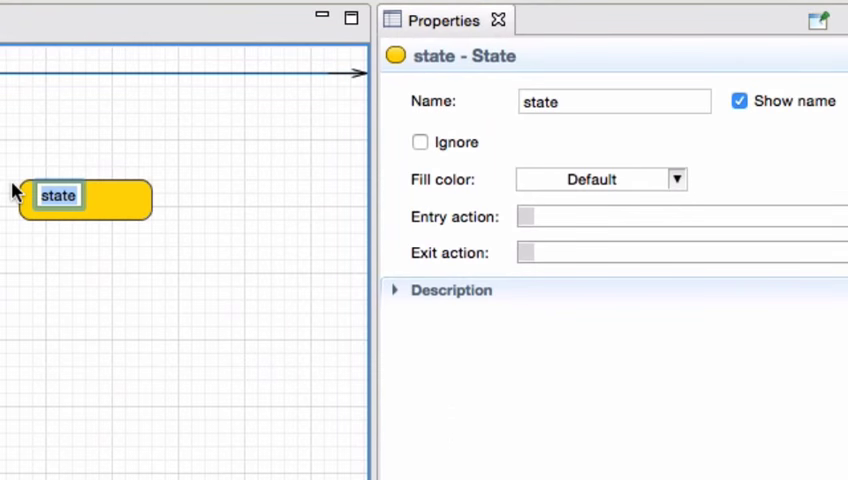
Step: Name the state stRed and set its entry action shRed.setFillColor( Color.red );
{"action": "type", "text": "tR"}
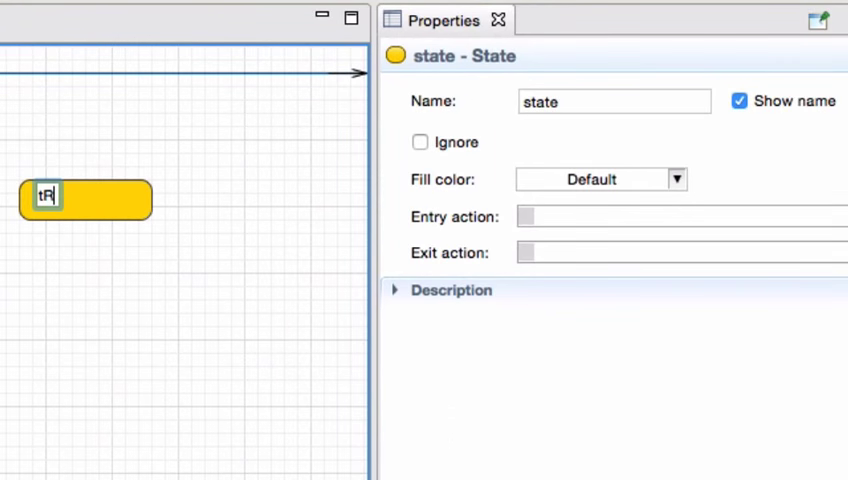
{"action": "type", "text": "ed"}
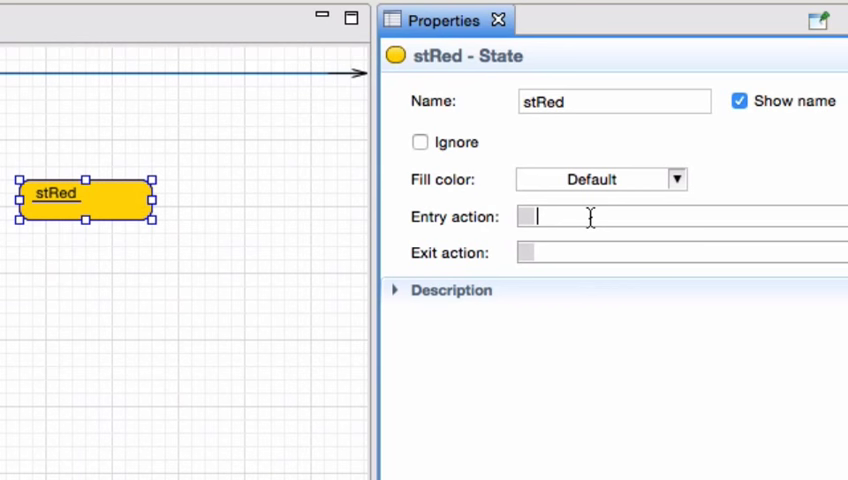
{"action": "type", "text": "sh"}
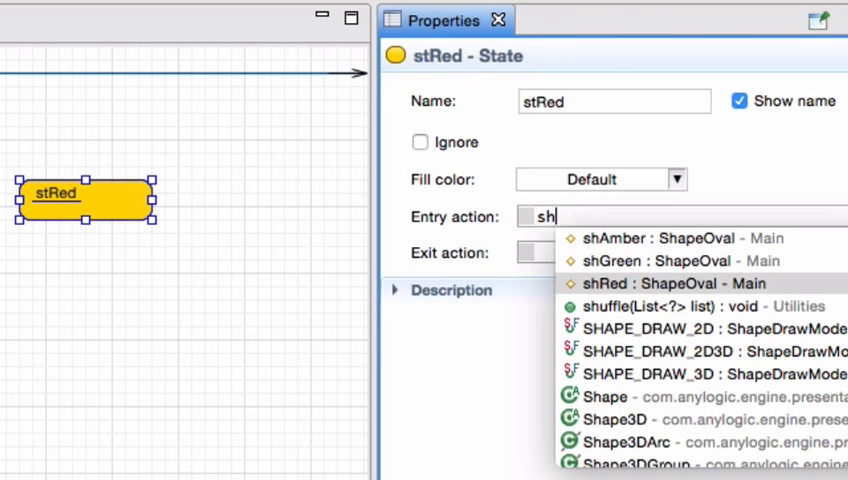
{"action": "left_click", "coordinate": [688, 284]}
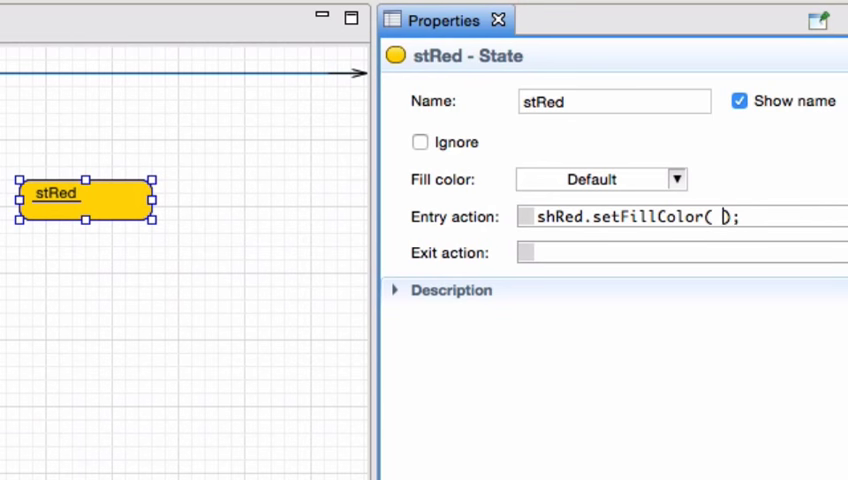
{"action": "type", "text": "Color"}
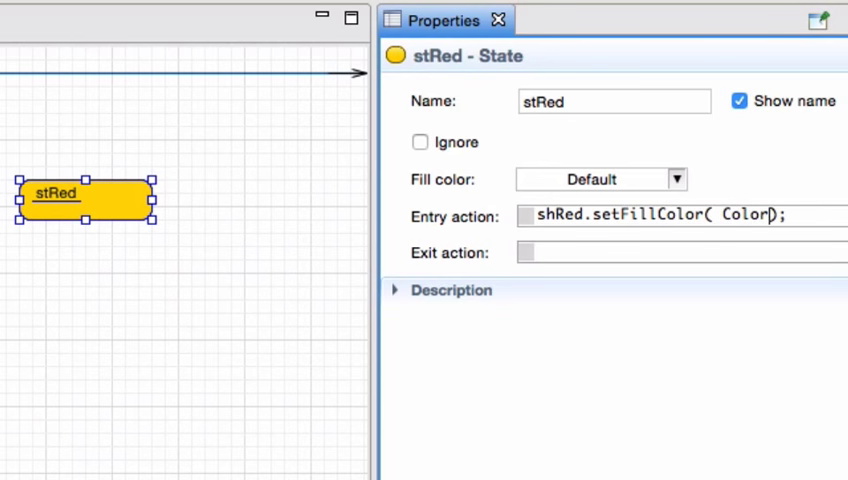
{"action": "type", "text": ".red"}
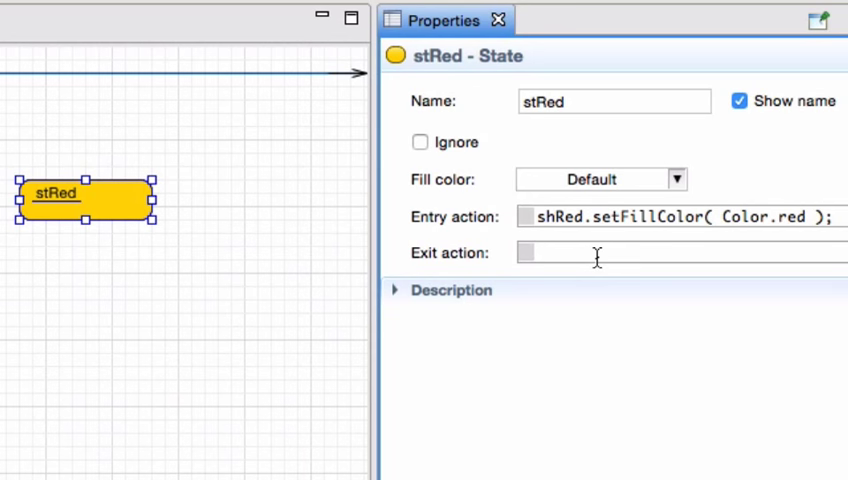
Step: Set stRed's exit action to shRed.setFillColor( Color.white );
{"action": "type", "text": "shRed.setFillColor( Color.white );"}
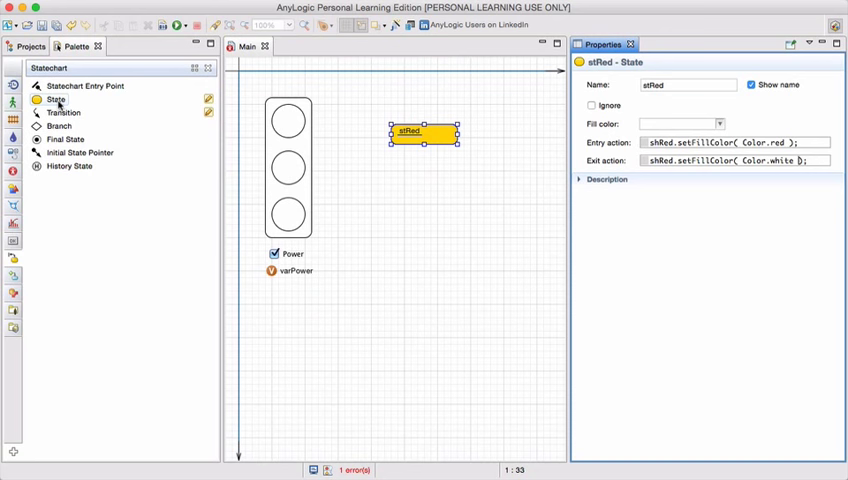
{"action": "mouse_move", "coordinate": [56, 100]}
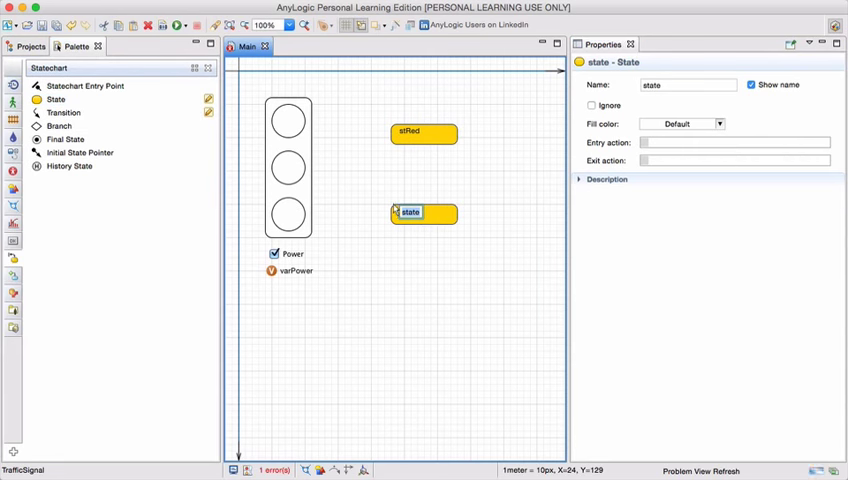
Step: Add a state stGreen with entry action shGreen.setFillColor( Color.green );
{"action": "type", "text": "tGreen"}
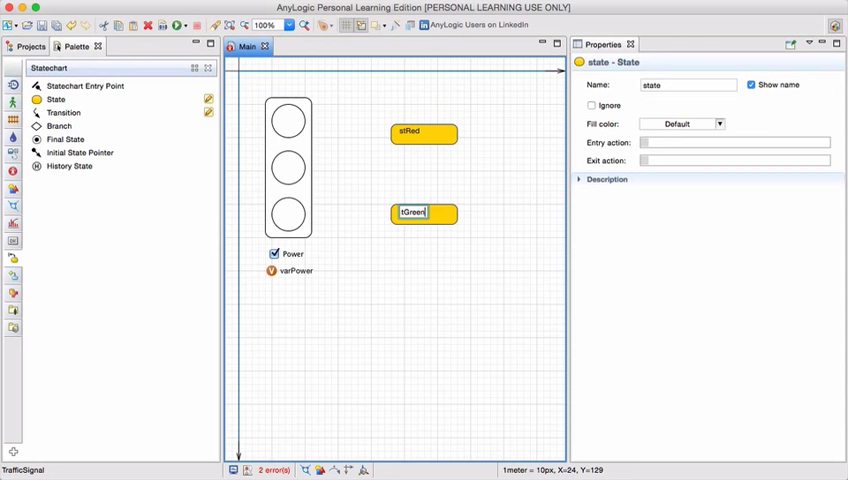
{"action": "left_click", "coordinate": [422, 212]}
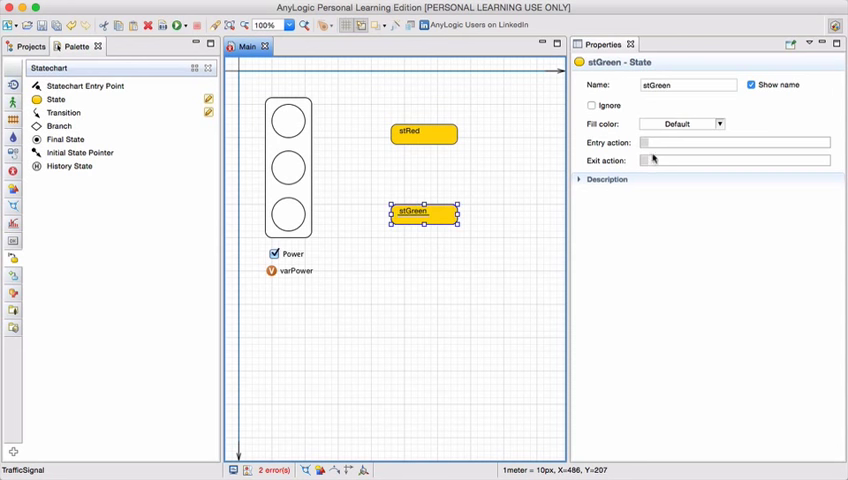
{"action": "left_click", "coordinate": [736, 142]}
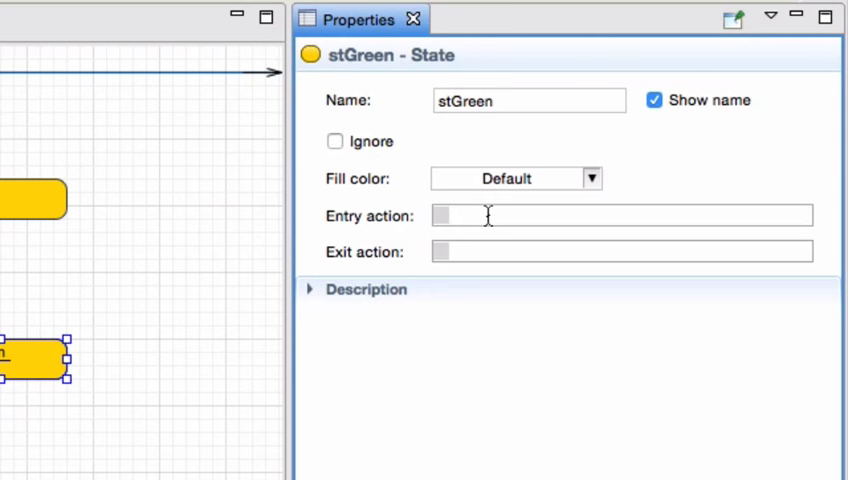
{"action": "type", "text": "shGreen.s"}
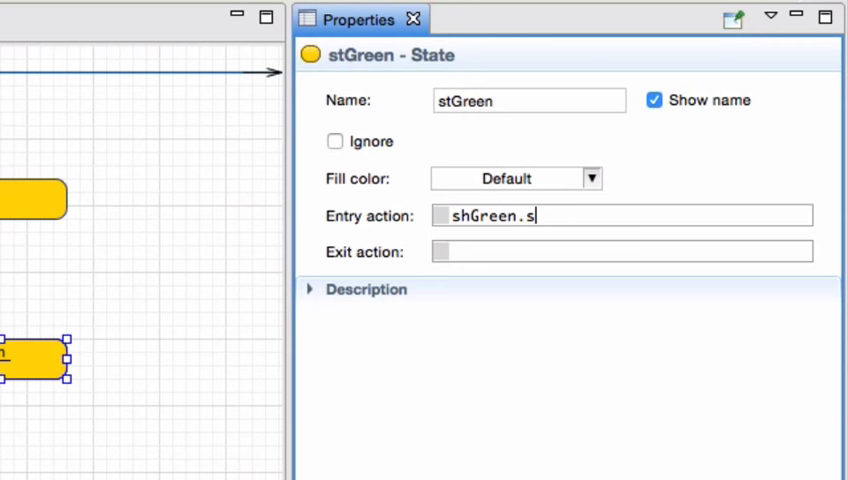
{"action": "type", "text": "etFillColor( Color.green );"}
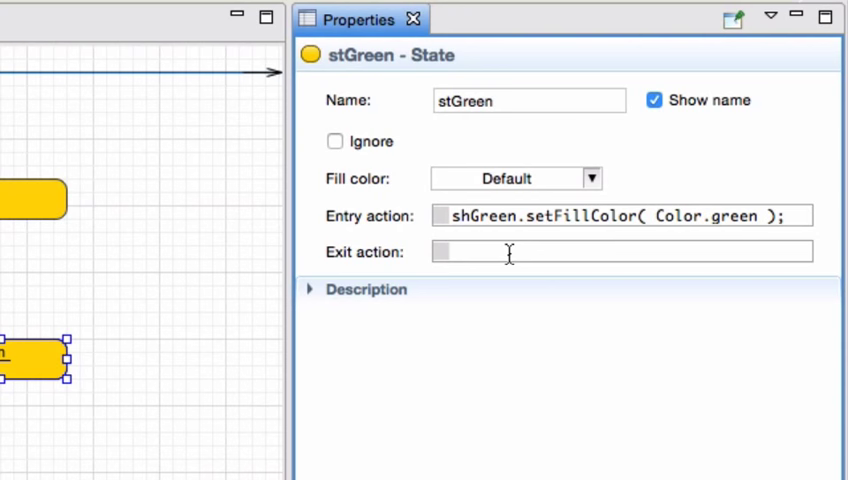
Step: Set stGreen's exit action to shGreen.setFillColor( Color.white );
{"action": "type", "text": "shGreen.set"}
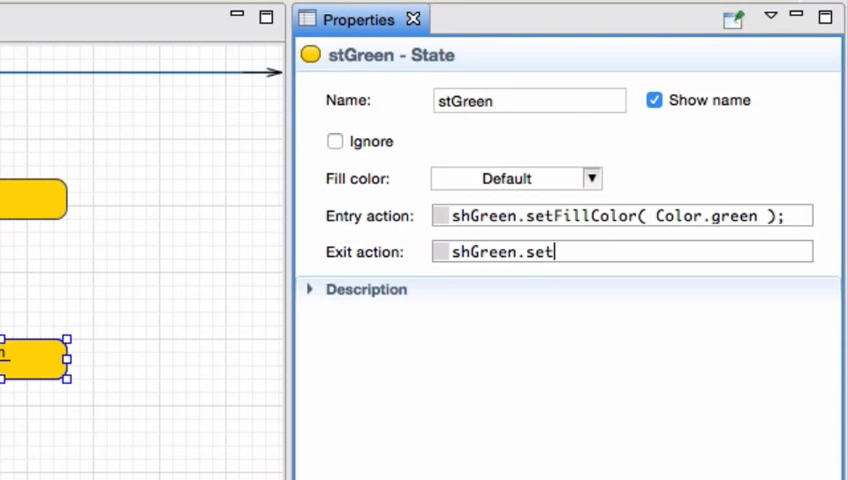
{"action": "type", "text": "FillColor("}
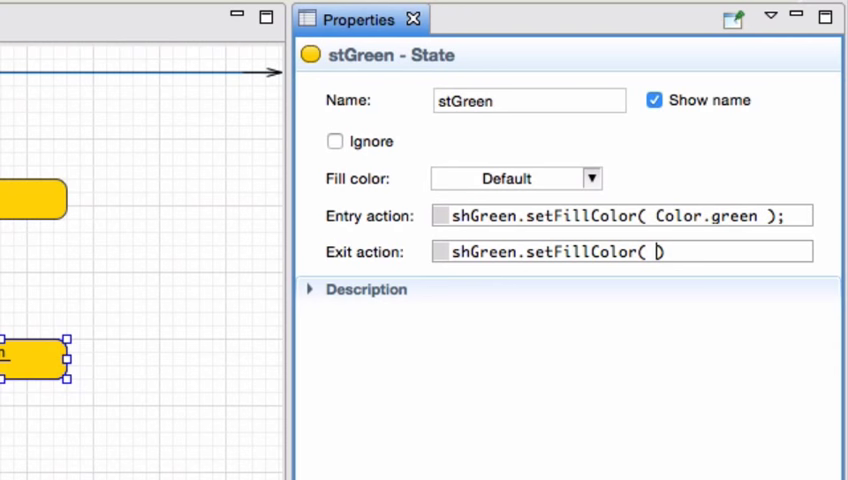
{"action": "type", "text": "Colo"}
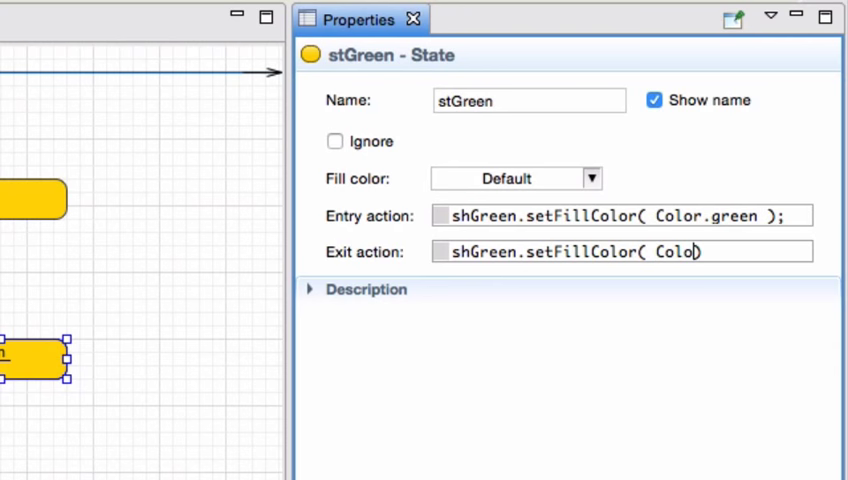
{"action": "type", "text": "wh"}
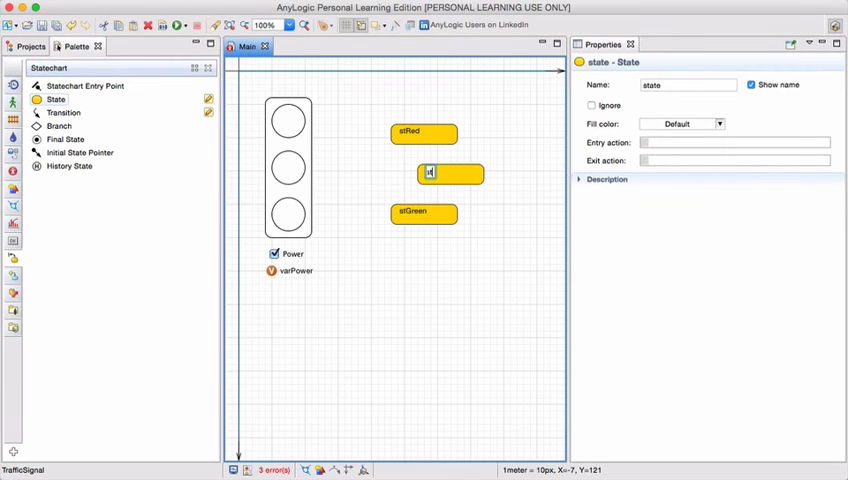
Step: Add a state stAmber with entry action shAmber.setFillColor( Color.yellow );
{"action": "type", "text": "stAmber"}
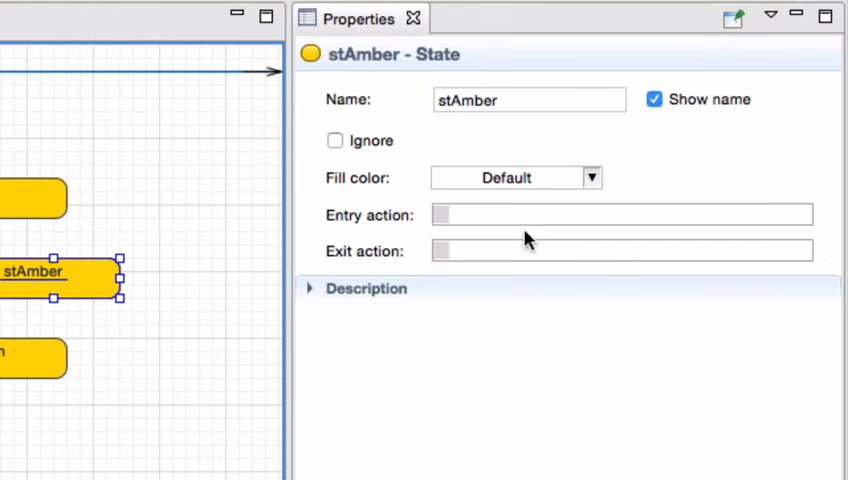
{"action": "type", "text": "shAmber"}
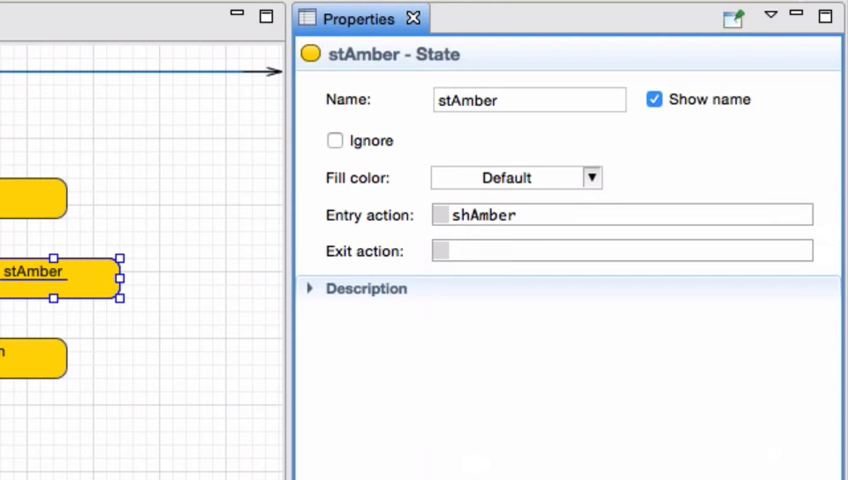
{"action": "type", "text": ".setFillColor(fillColor);"}
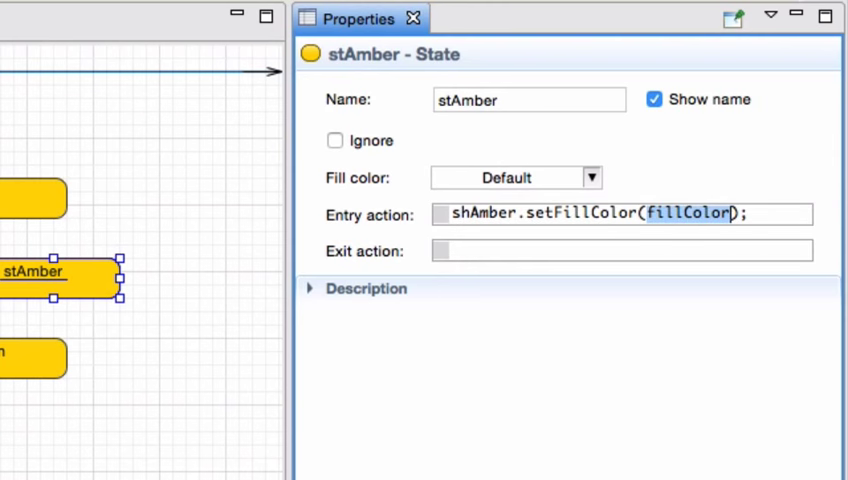
{"action": "type", "text": "Color."}
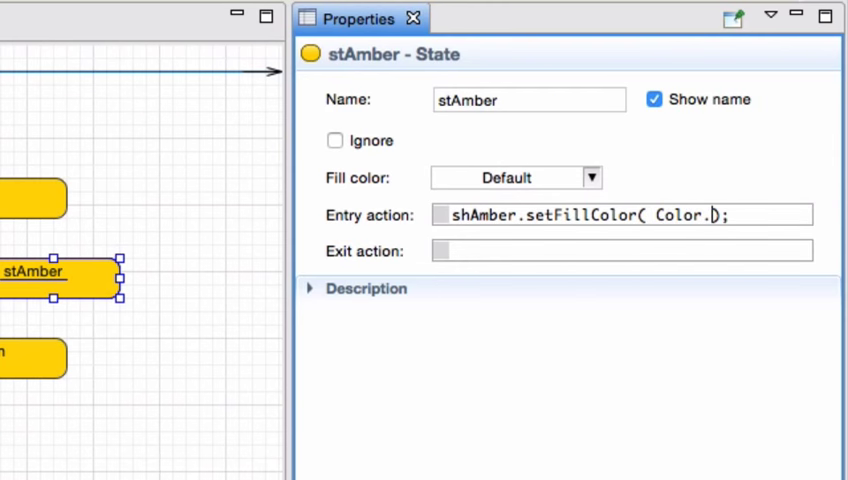
{"action": "type", "text": "yellow"}
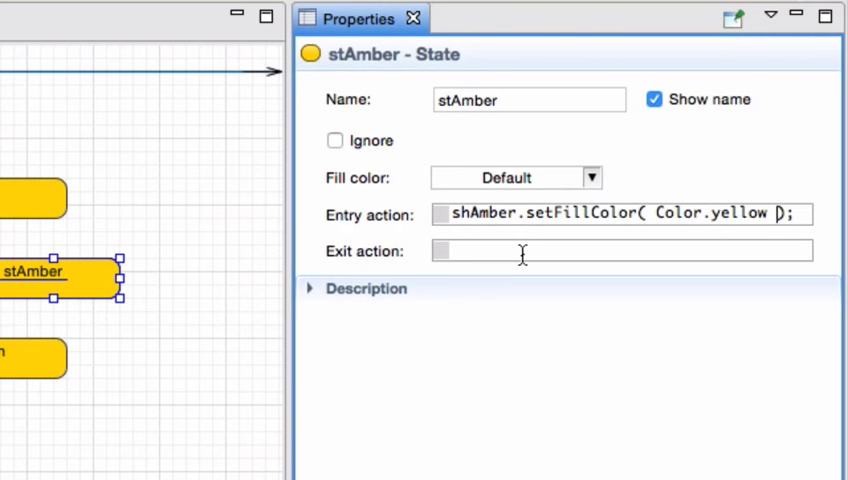
Step: Set stAmber's exit action to shAmber.setFillColor( Color.white );
{"action": "type", "text": "shA"}
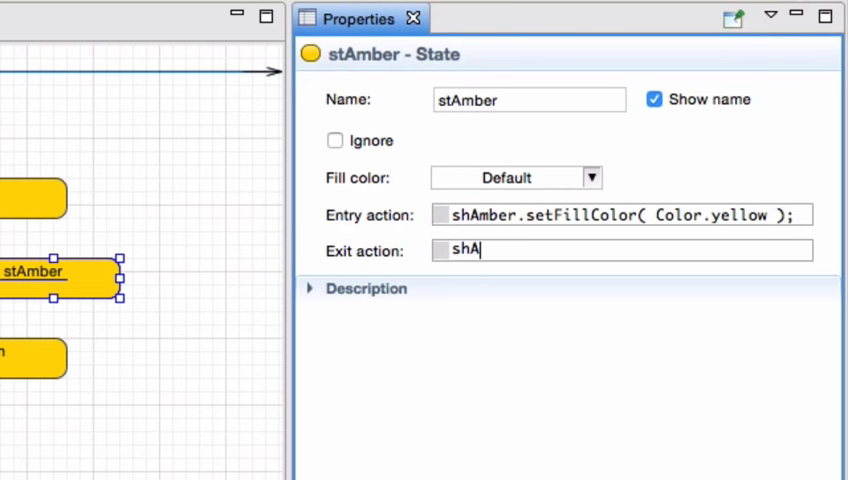
{"action": "type", "text": "mber."}
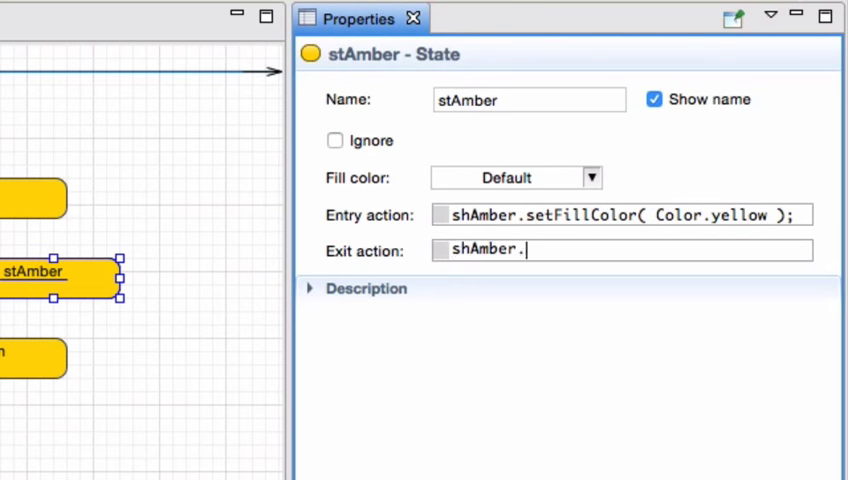
{"action": "type", "text": "setFillColor( );"}
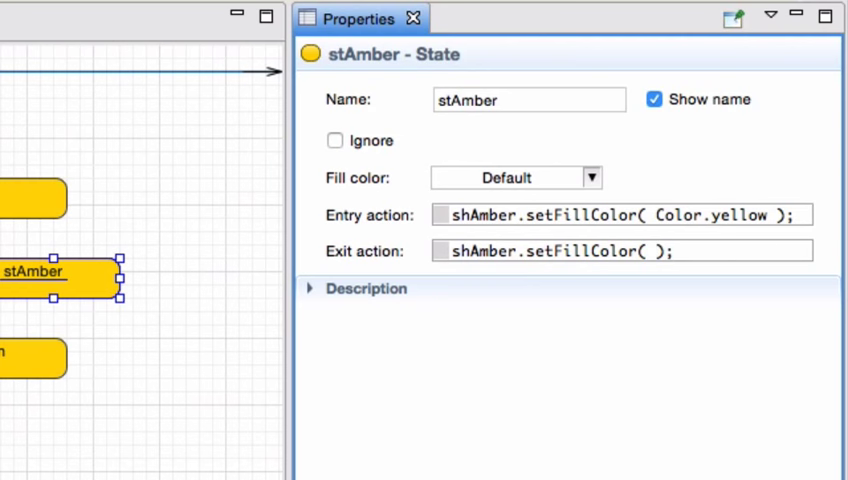
{"action": "type", "text": "Color.wh"}
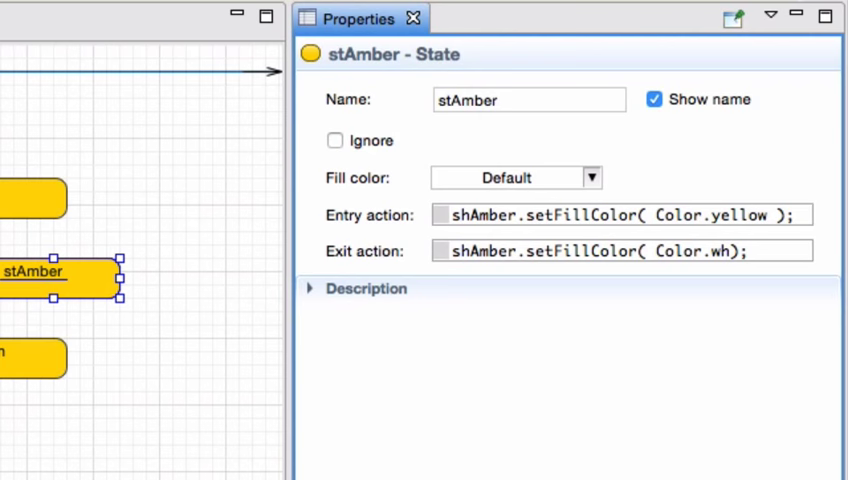
{"action": "type", "text": "ite"}
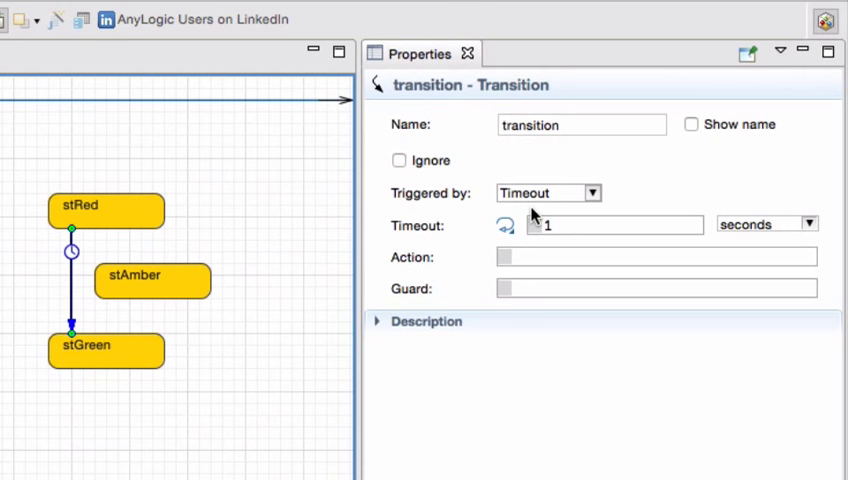
{"action": "mouse_move", "coordinate": [572, 224]}
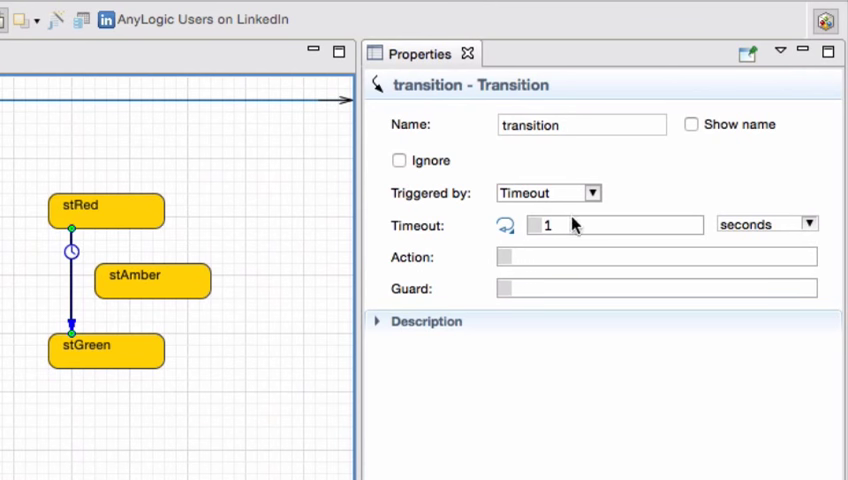
{"action": "mouse_move", "coordinate": [572, 222]}
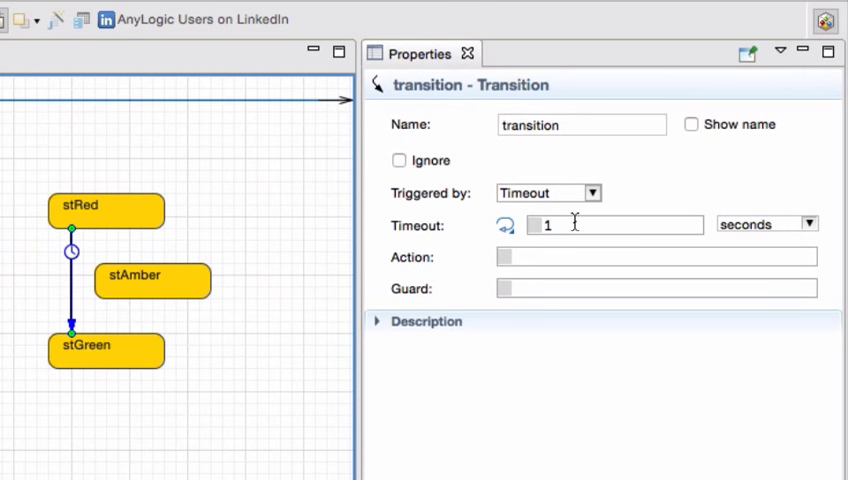
Step: Change the stRed→stGreen transition timeout, rename it trRedToGreen and show its name
{"action": "triple_click", "coordinate": [546, 224]}
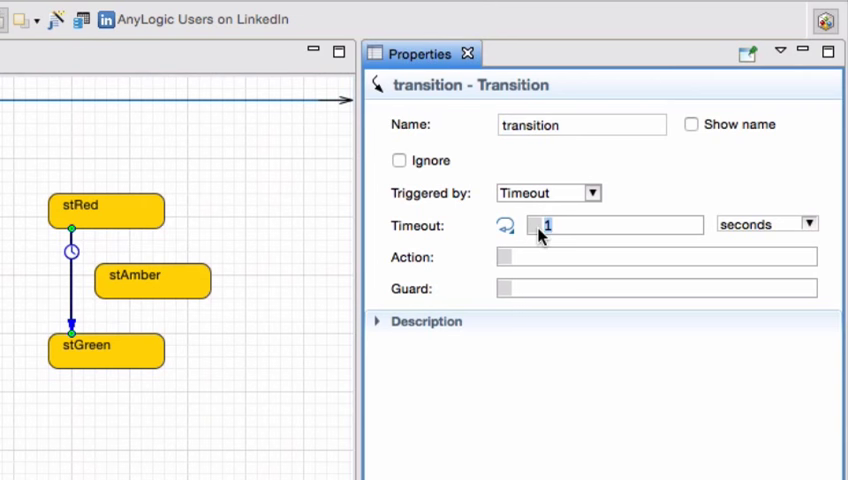
{"action": "type", "text": "20"}
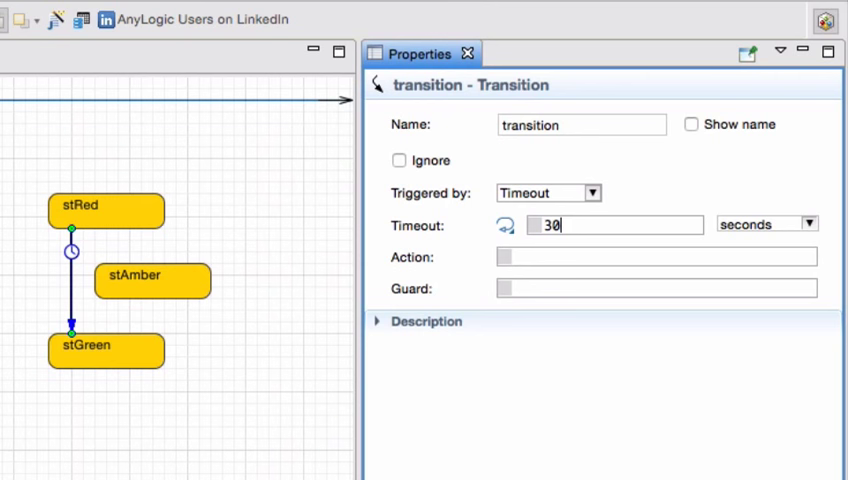
{"action": "mouse_move", "coordinate": [330, 278]}
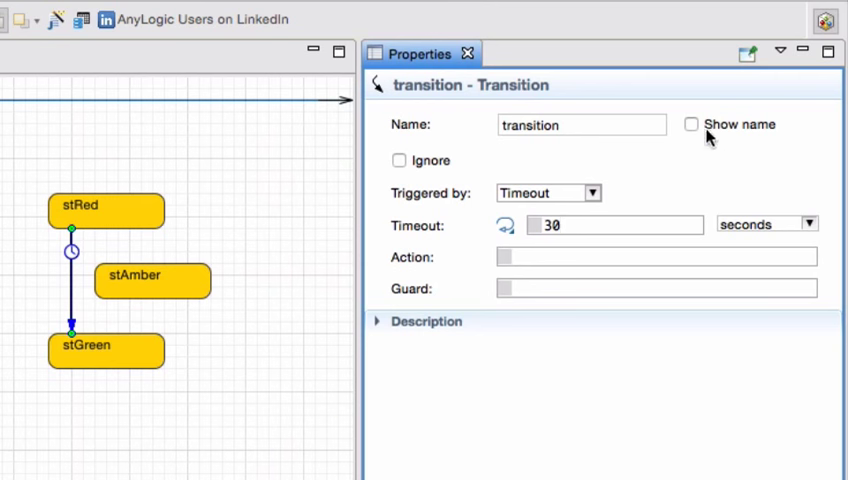
{"action": "left_click", "coordinate": [582, 124]}
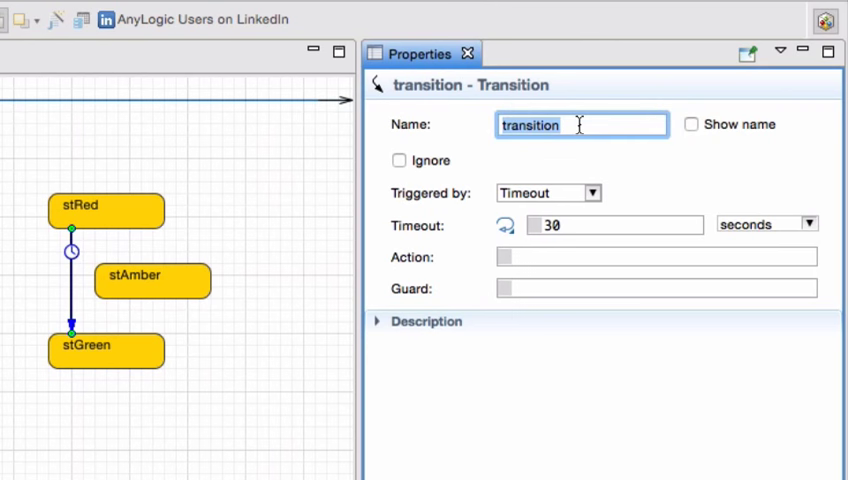
{"action": "type", "text": "tr"}
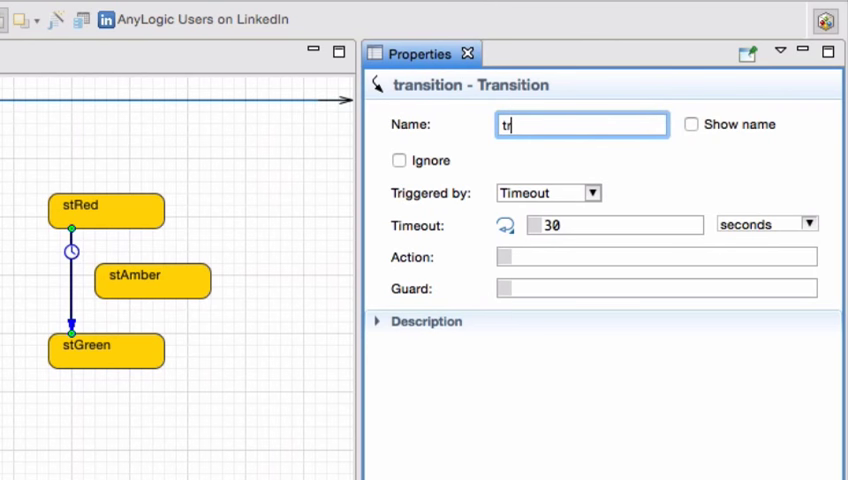
{"action": "type", "text": "RedToGreen"}
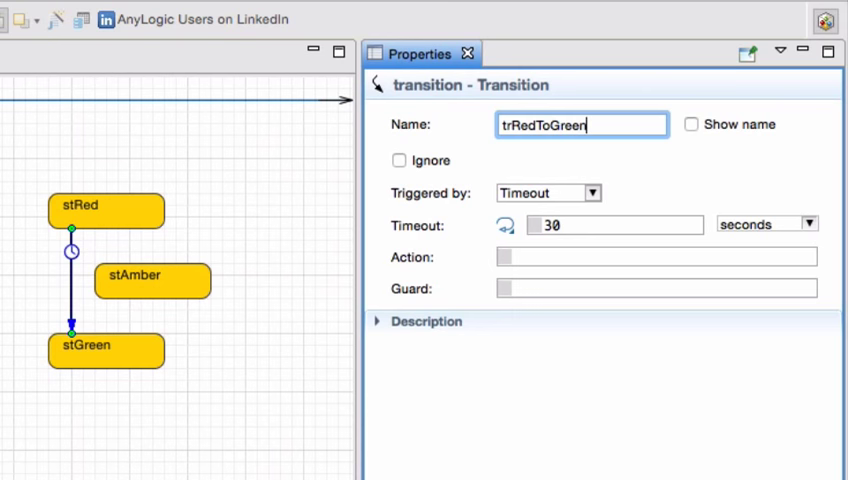
{"action": "left_click", "coordinate": [692, 124]}
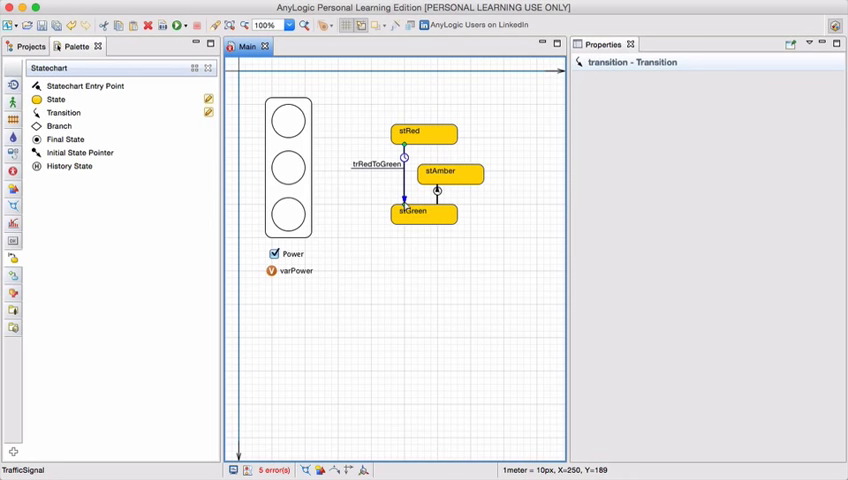
Step: Rename the stGreen→stAmber transition trGreenToAmber, set its timeout to 3 and show its name
{"action": "left_click", "coordinate": [404, 150]}
{"action": "type", "text": "tr"}
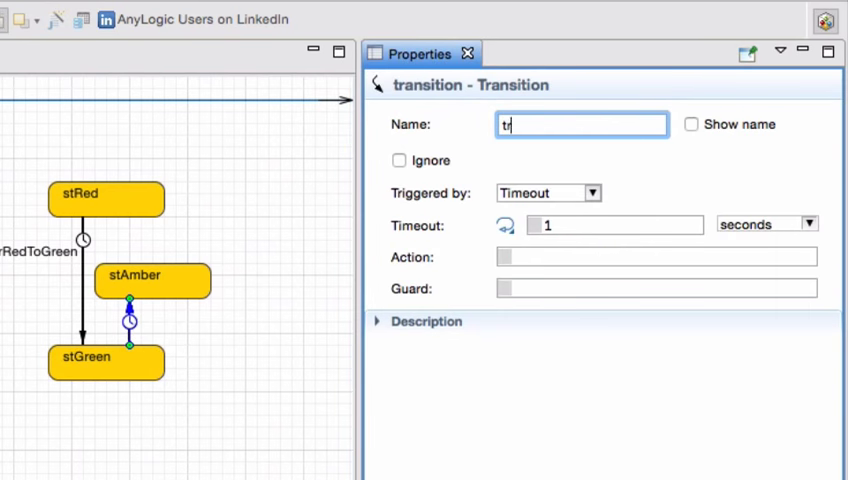
{"action": "type", "text": "GreenToAmber"}
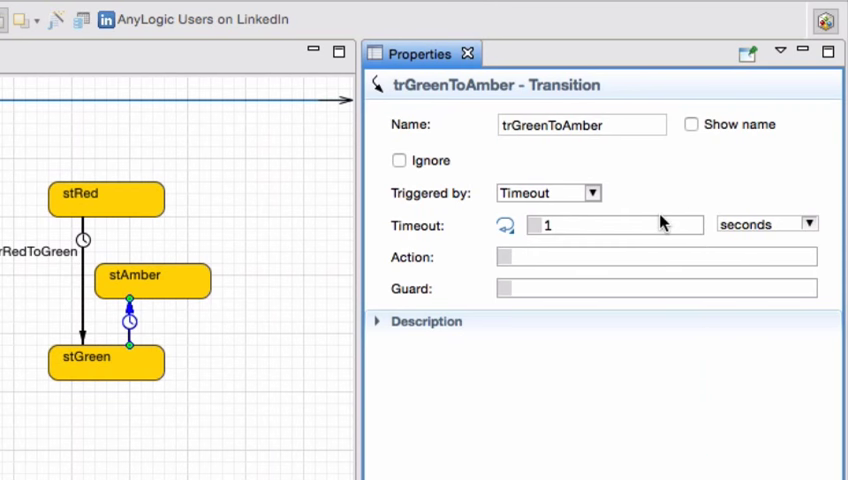
{"action": "type", "text": "30"}
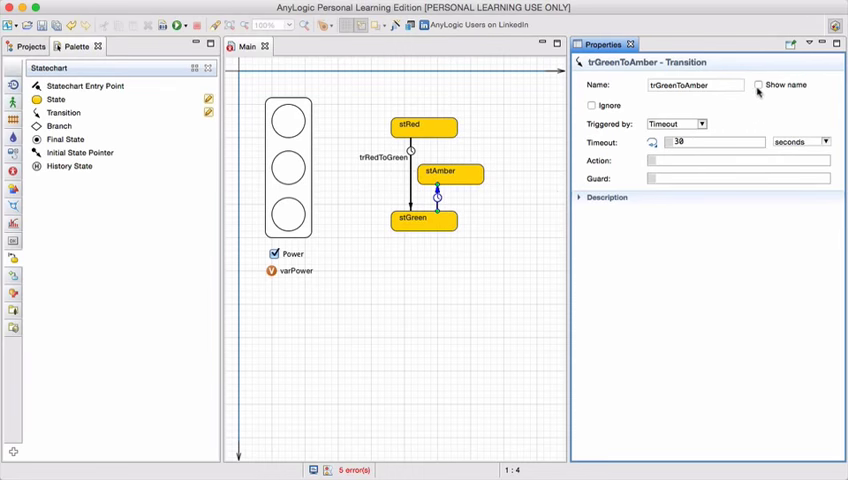
{"action": "left_click", "coordinate": [758, 84]}
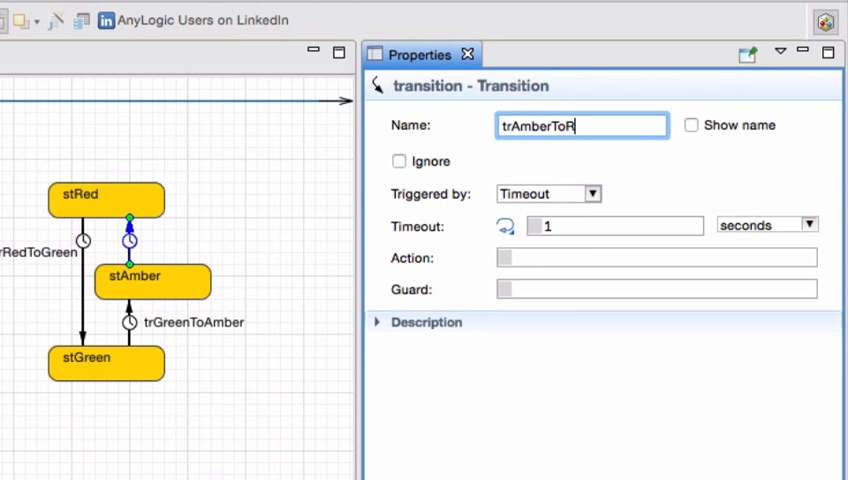
Step: Finish naming the stAmber→stRed transition trAmberToRed, 5-second timeout, with its name displayed
{"action": "type", "text": "ed"}
{"action": "left_click", "coordinate": [614, 226]}
{"action": "type", "text": "5"}
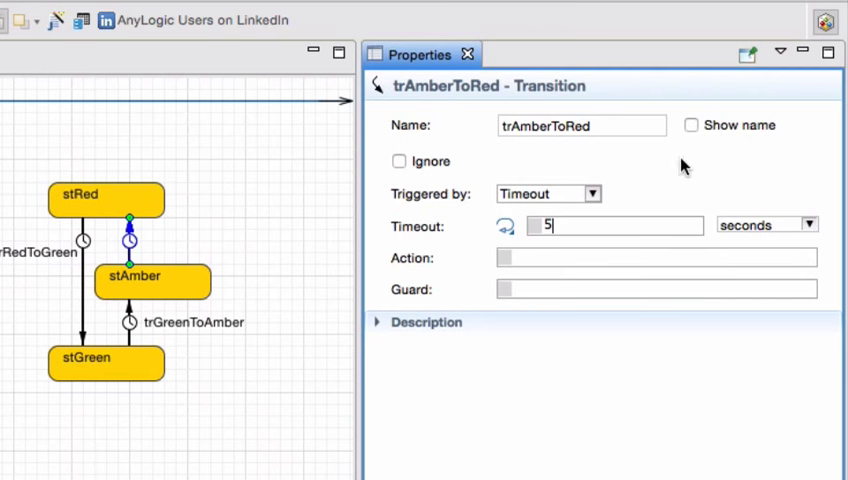
{"action": "left_click", "coordinate": [692, 126]}
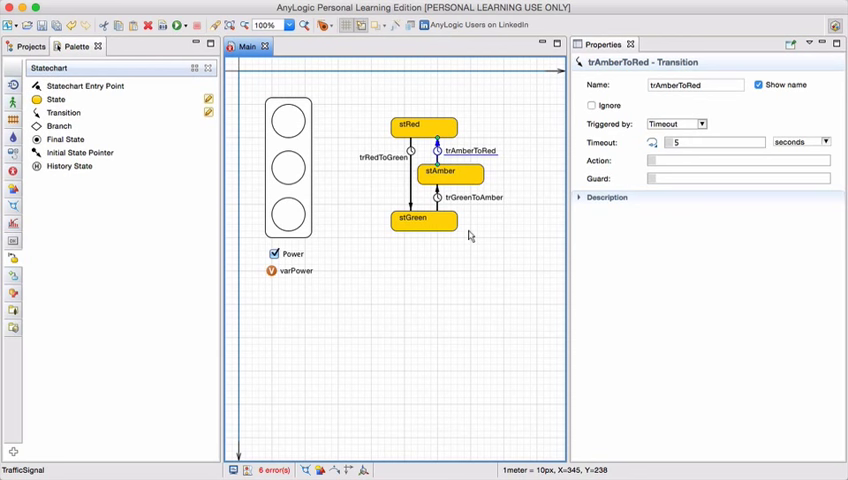
{"action": "mouse_move", "coordinate": [470, 236]}
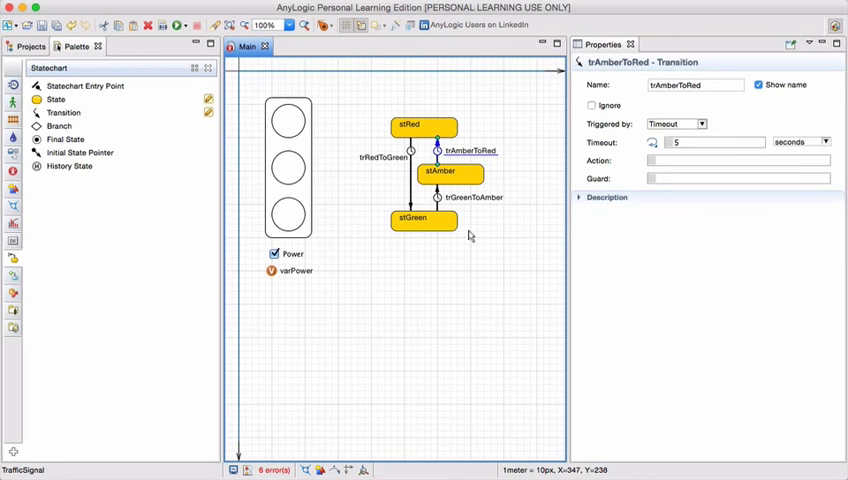
{"action": "mouse_move", "coordinate": [474, 232]}
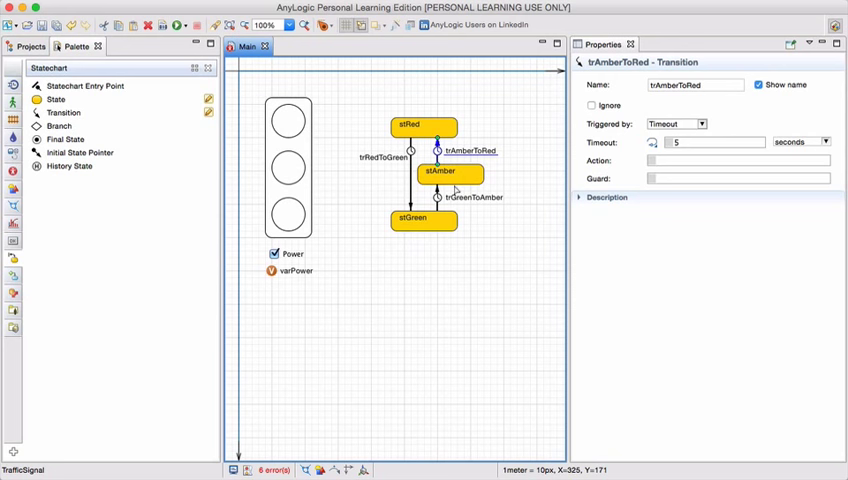
{"action": "mouse_move", "coordinate": [456, 192]}
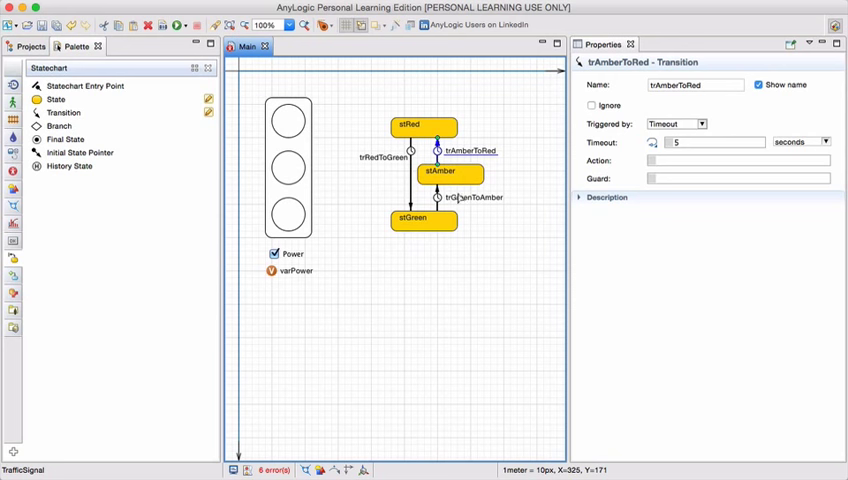
{"action": "left_click", "coordinate": [476, 220]}
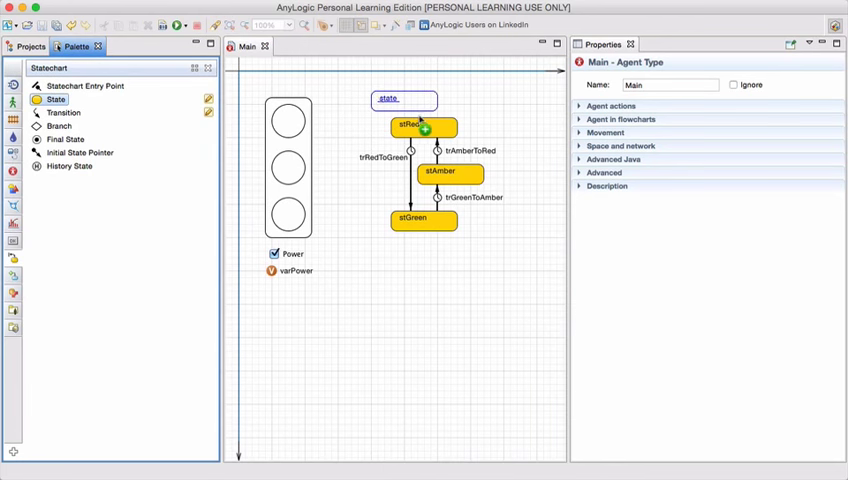
Step: Place a composite state stOperational enclosing stRed, stAmber and stGreen
{"action": "left_click", "coordinate": [388, 98]}
{"action": "type", "text": "stOperational"}
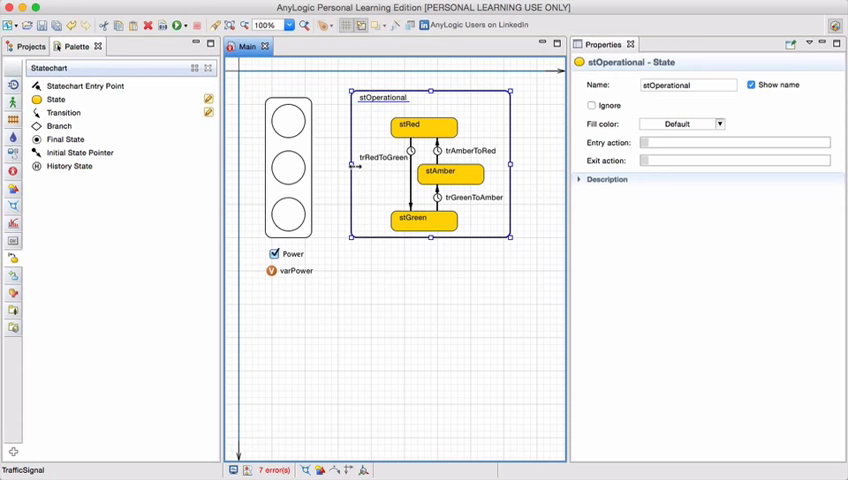
{"action": "mouse_move", "coordinate": [380, 204]}
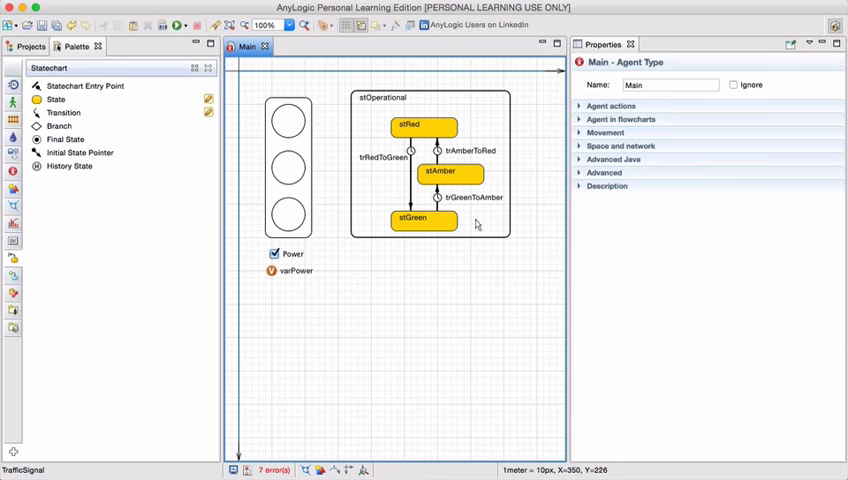
{"action": "left_click", "coordinate": [380, 96]}
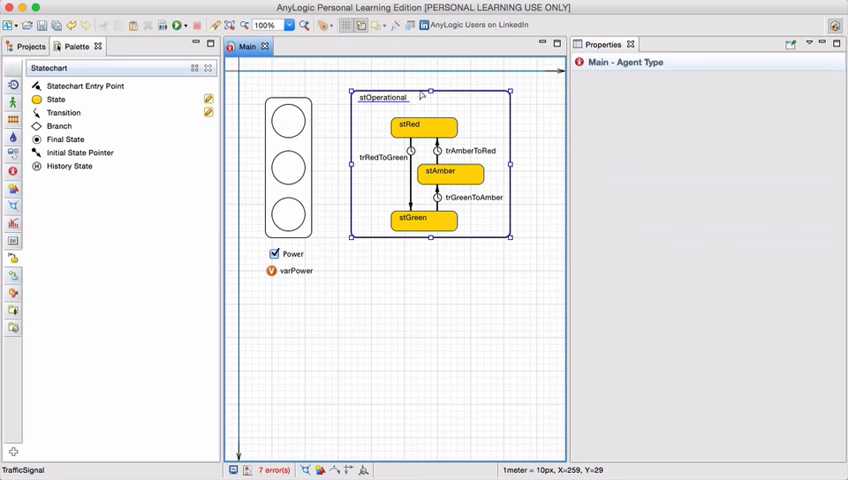
{"action": "left_click", "coordinate": [382, 104]}
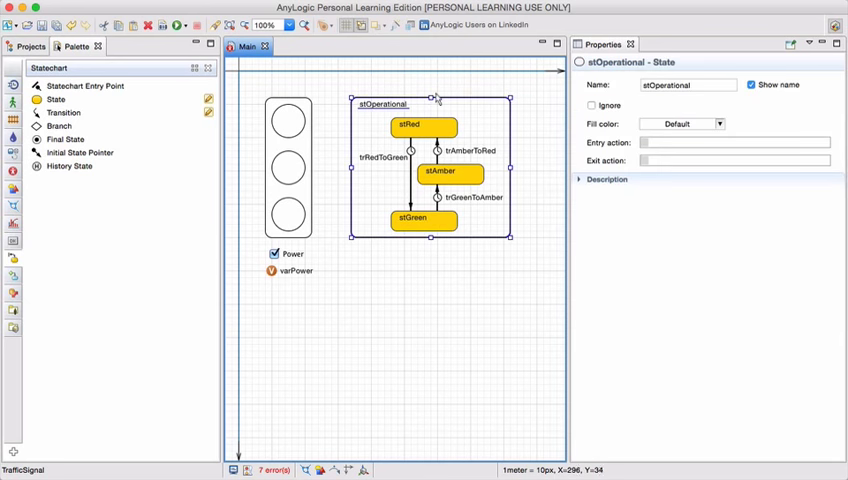
{"action": "mouse_move", "coordinate": [388, 202]}
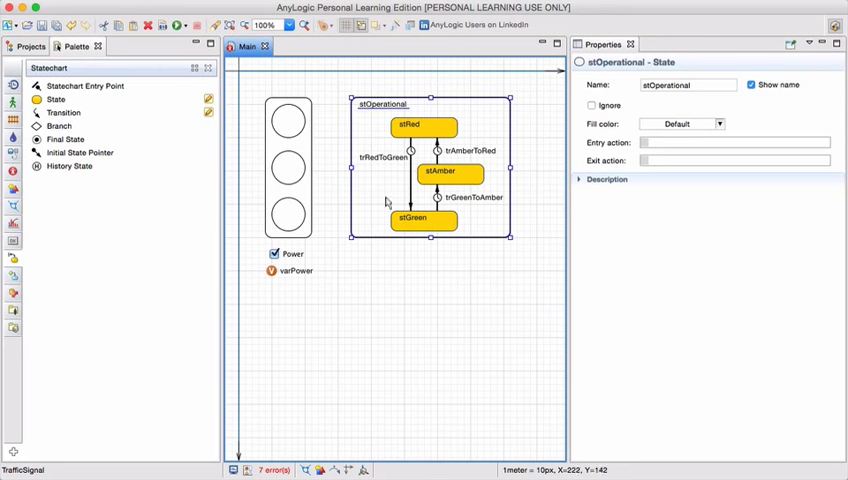
{"action": "mouse_move", "coordinate": [512, 176]}
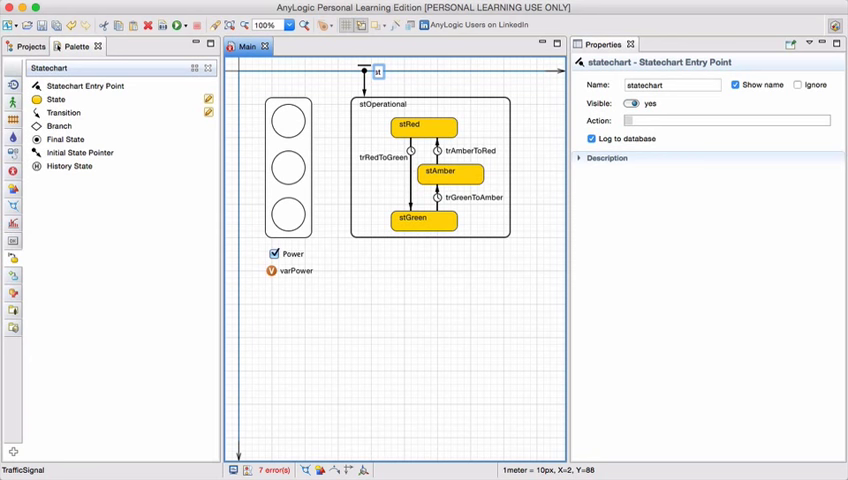
Step: Add a statechart entry point named stSignal attached to stOperational
{"action": "type", "text": "stSignal"}
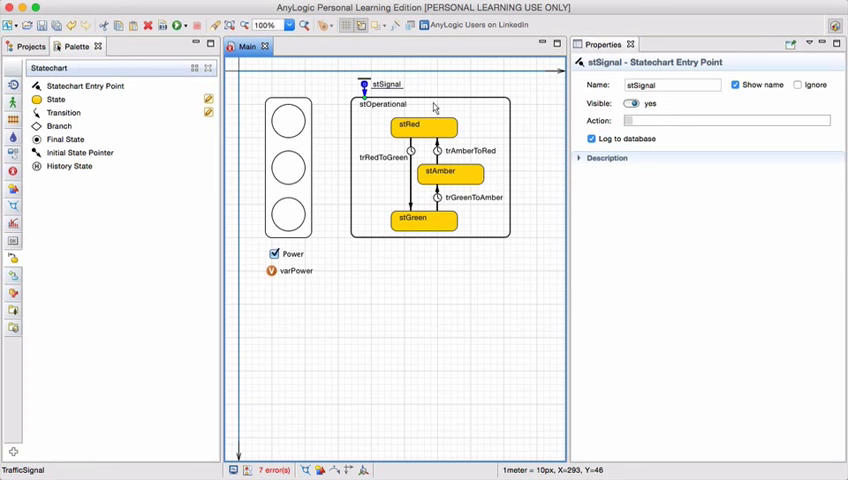
{"action": "mouse_move", "coordinate": [244, 112]}
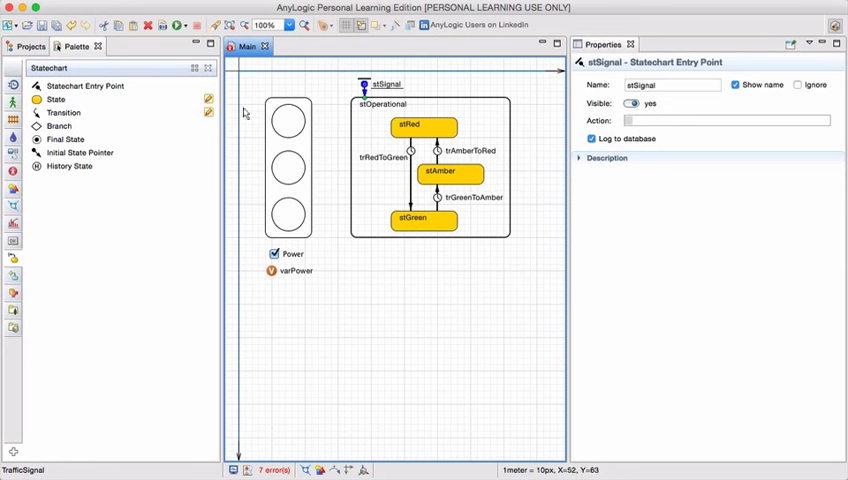
{"action": "mouse_move", "coordinate": [362, 116]}
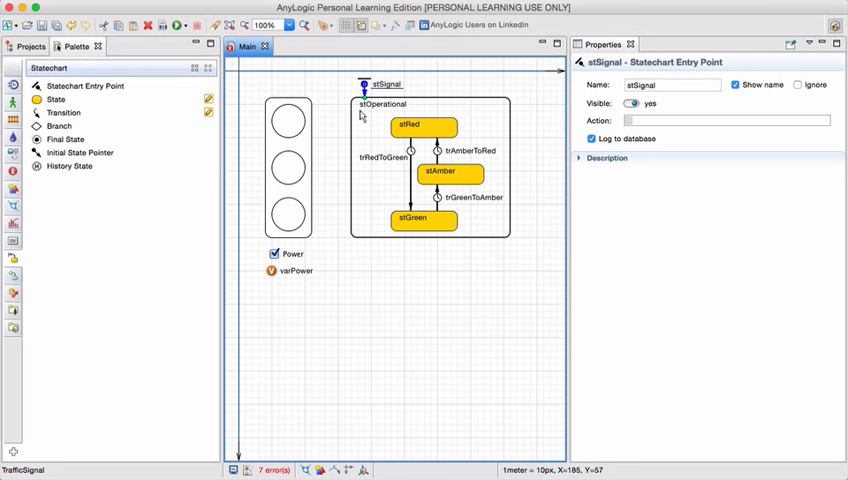
{"action": "left_click", "coordinate": [382, 104]}
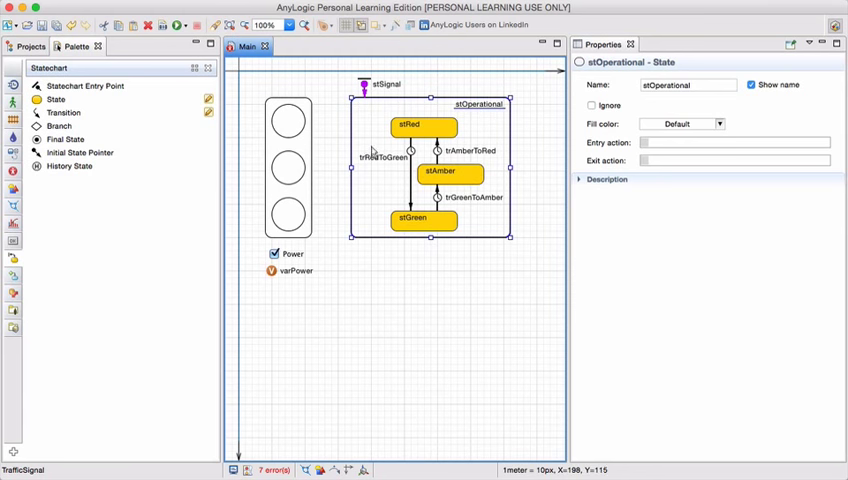
{"action": "mouse_move", "coordinate": [424, 132]}
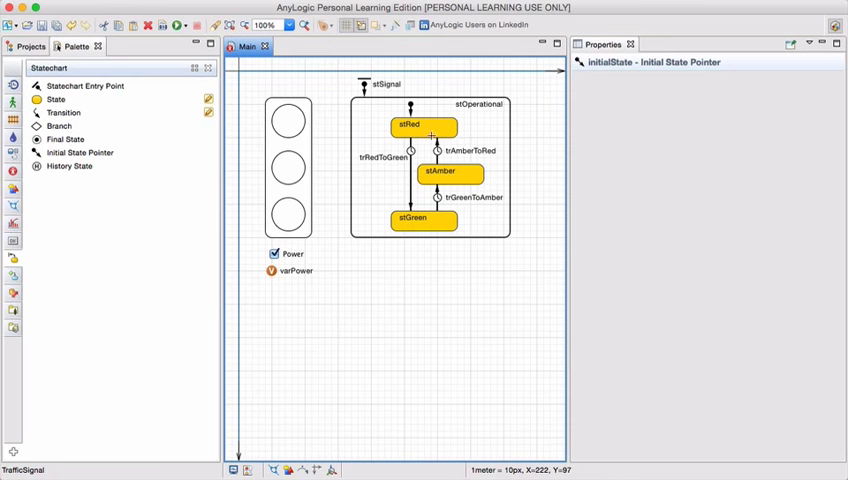
Step: Attach an initial state pointer inside stOperational leading to stRed
{"action": "left_click", "coordinate": [410, 108]}
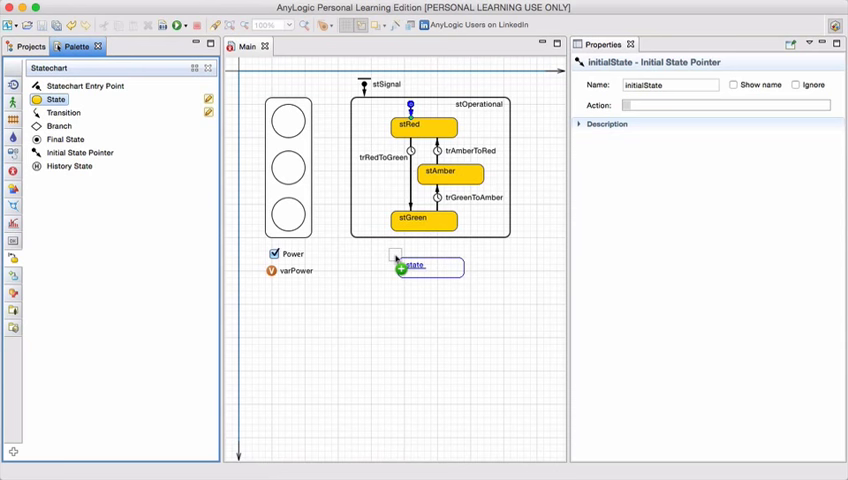
Step: Drop a state below stOperational named stPowerFailure and begin a transition to it
{"action": "left_click", "coordinate": [428, 268]}
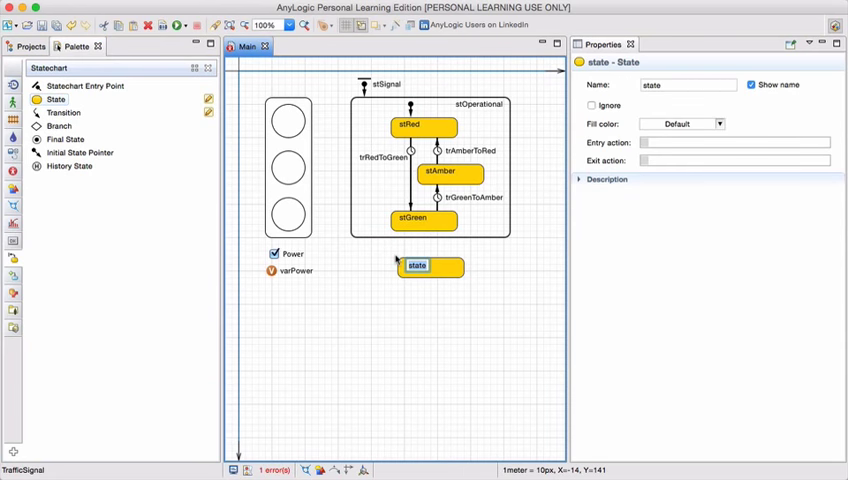
{"action": "type", "text": "tPowerFailur"}
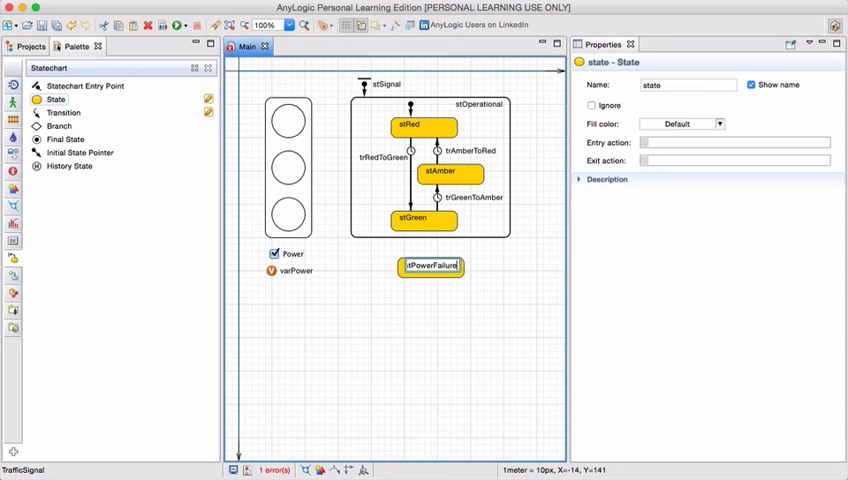
{"action": "left_click", "coordinate": [430, 264]}
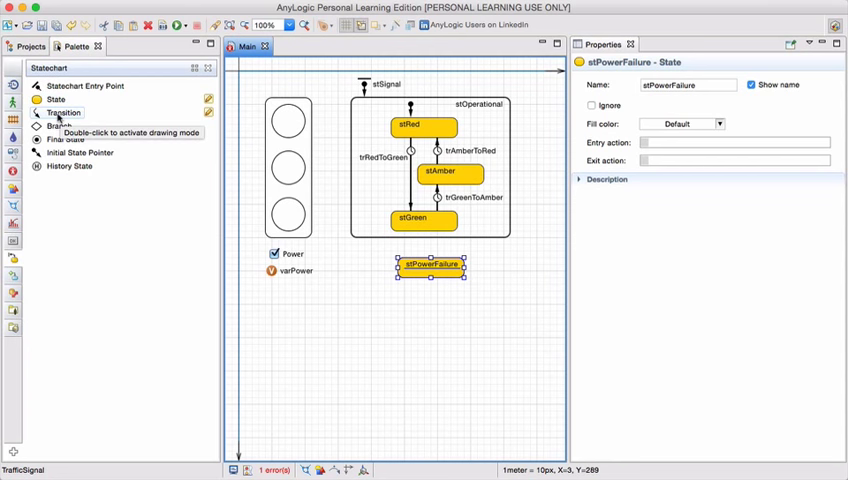
{"action": "left_click", "coordinate": [64, 112]}
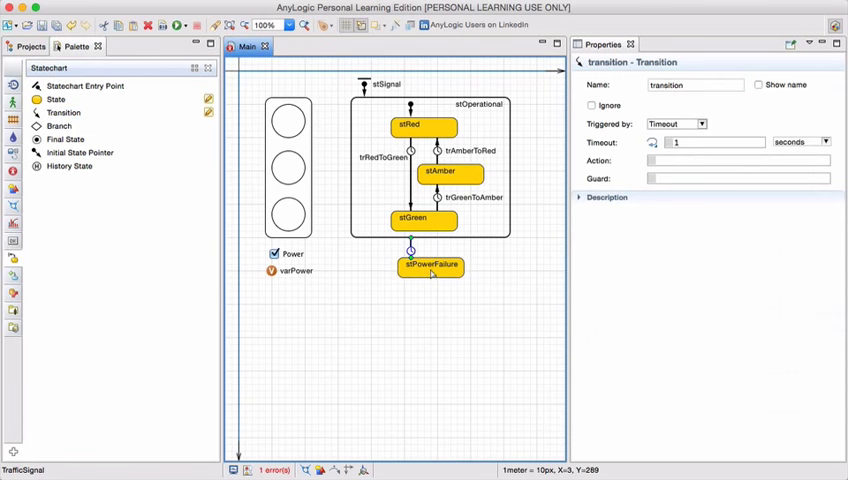
Step: Make the transition into stPowerFailure condition-triggered
{"action": "left_click", "coordinate": [430, 266]}
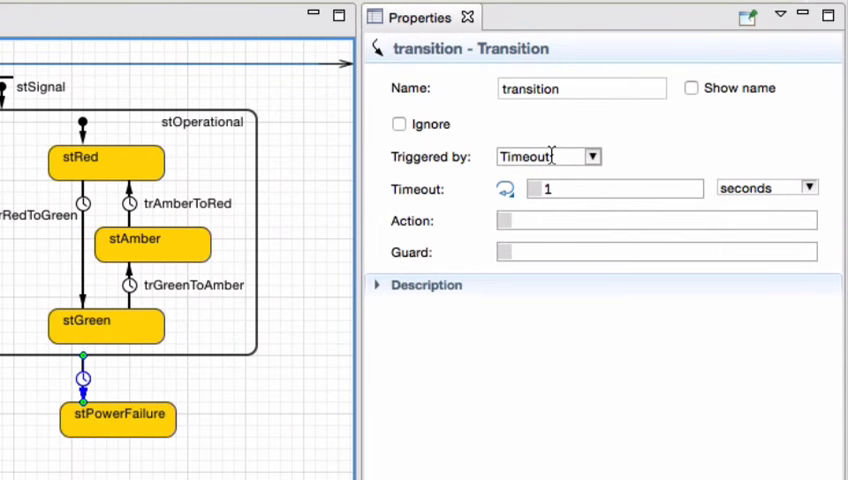
{"action": "left_click", "coordinate": [592, 156]}
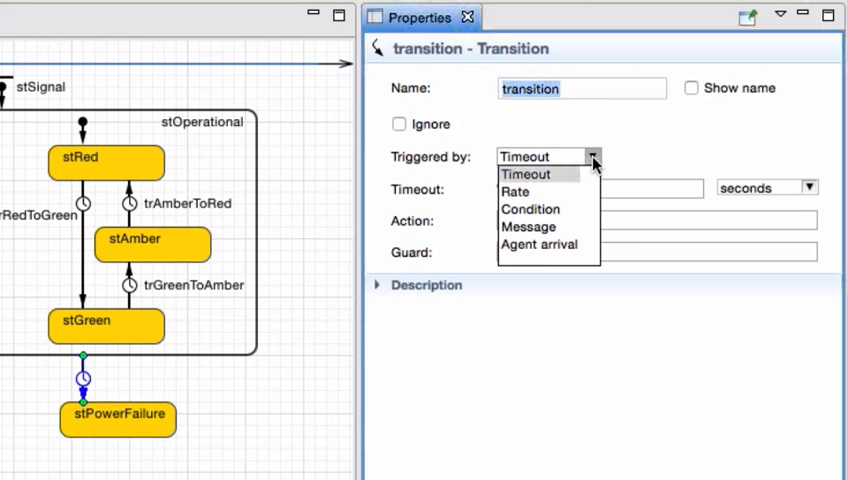
{"action": "left_click", "coordinate": [532, 208]}
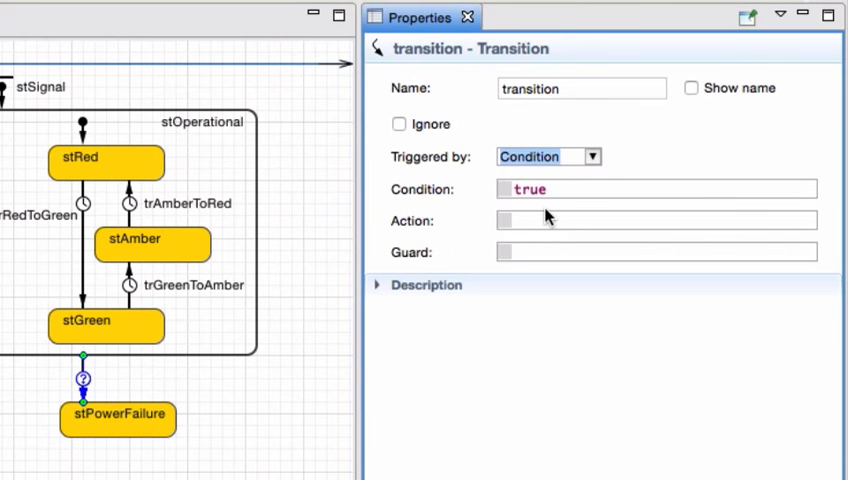
{"action": "mouse_move", "coordinate": [556, 180]}
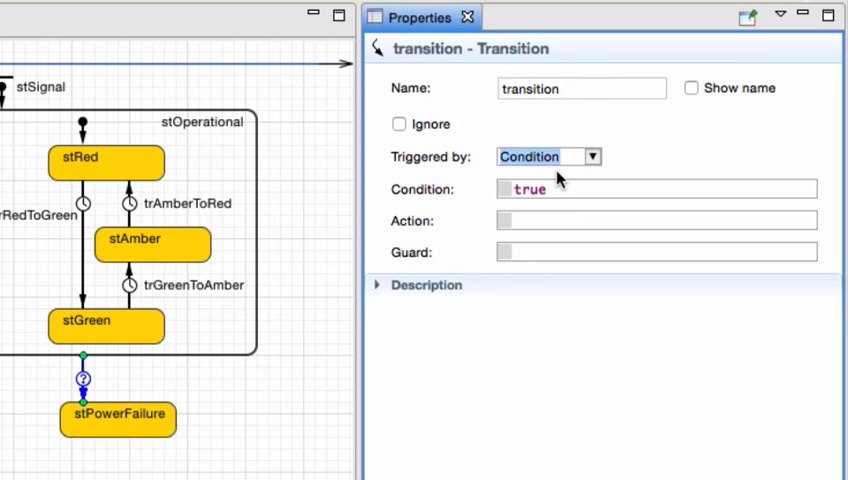
{"action": "mouse_move", "coordinate": [548, 108]}
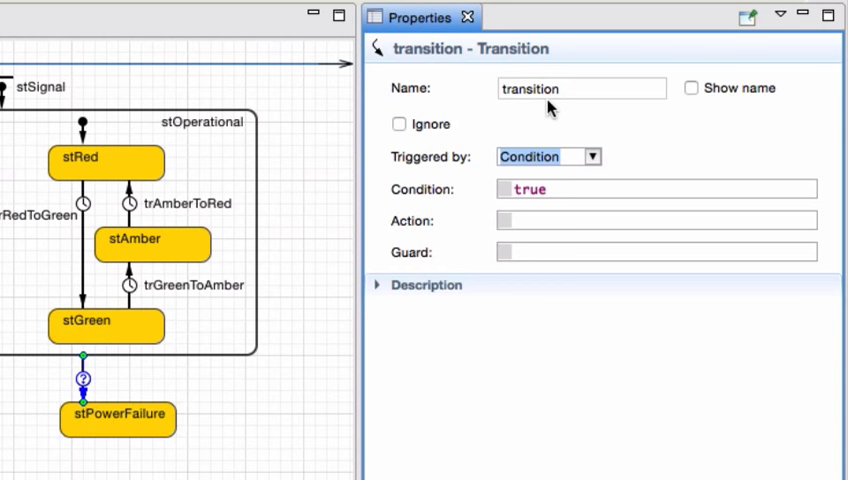
Step: Name it trPowerFailure with condition !varPower, then select the return transition
{"action": "type", "text": "trPowerGoes"}
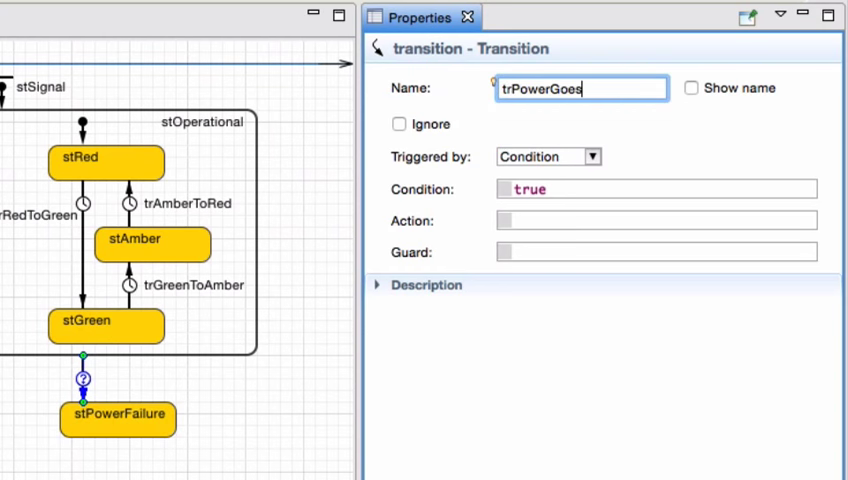
{"action": "key", "text": "backspace"}
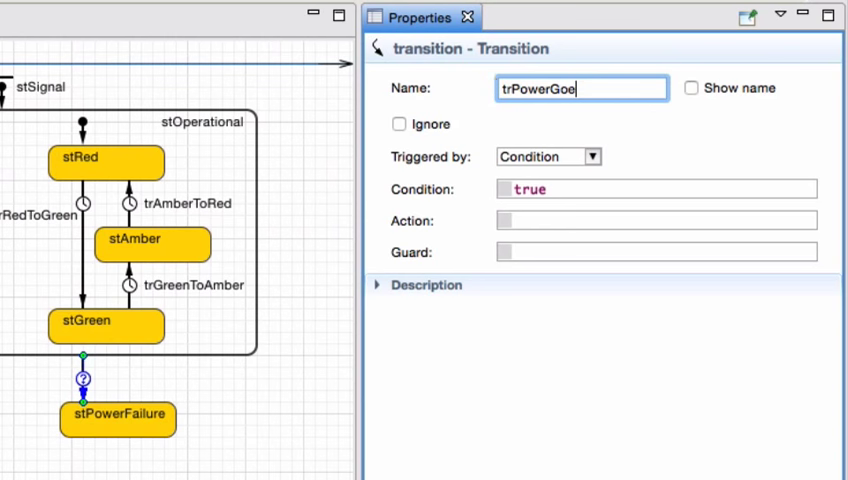
{"action": "type", "text": "trPowerFailur"}
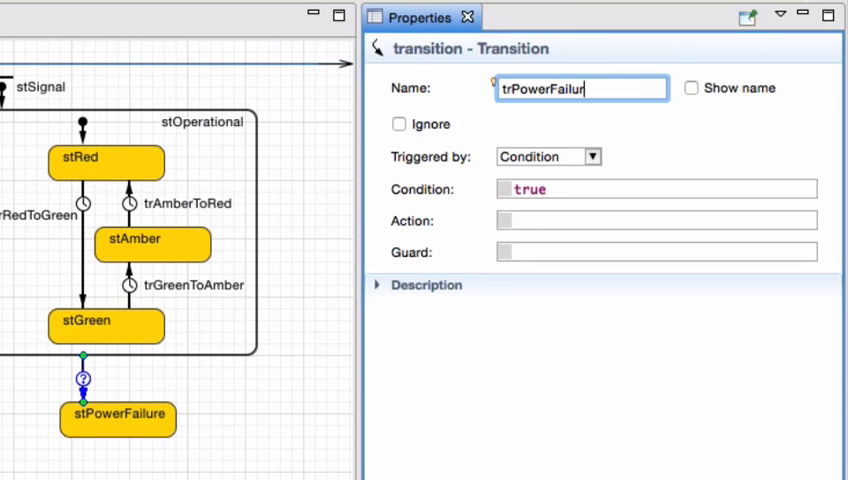
{"action": "type", "text": "e"}
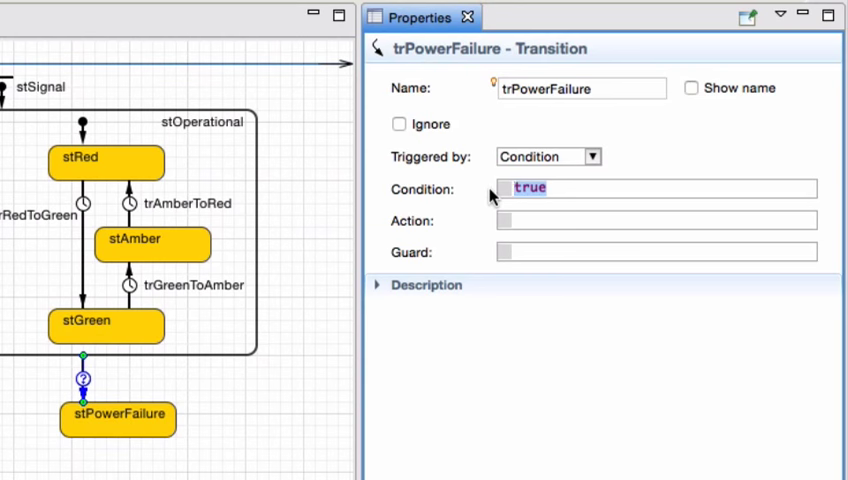
{"action": "type", "text": "varPowe"}
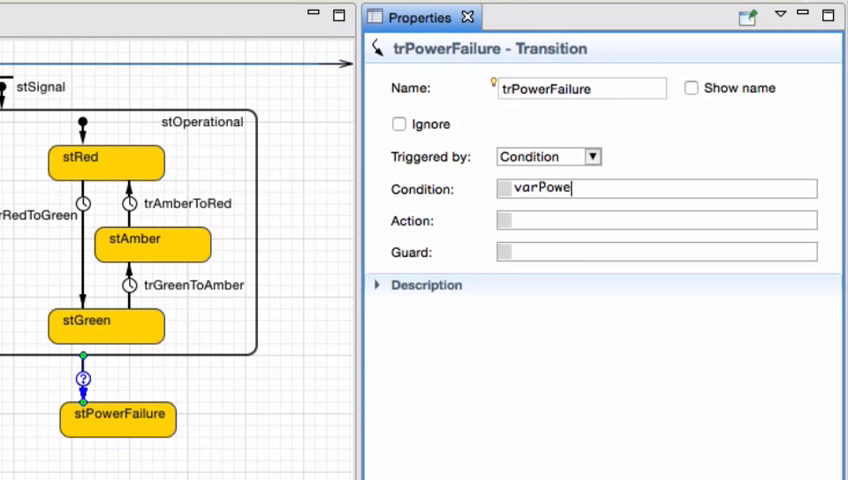
{"action": "type", "text": "r"}
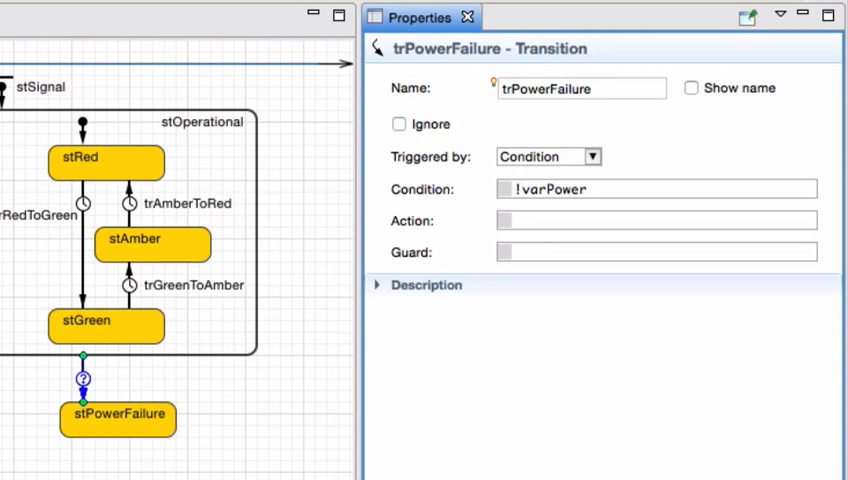
{"action": "left_click", "coordinate": [520, 188]}
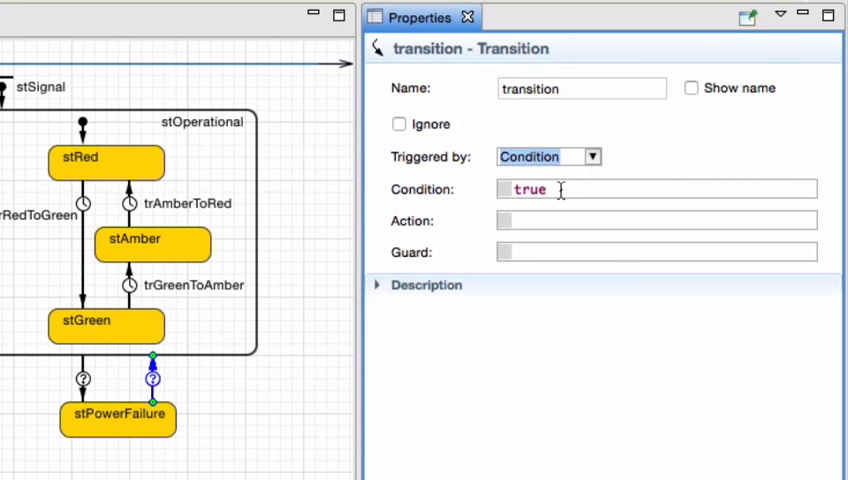
Step: Give the return transition condition varPower, name trPowerReturns, and display its name
{"action": "type", "text": "varP"}
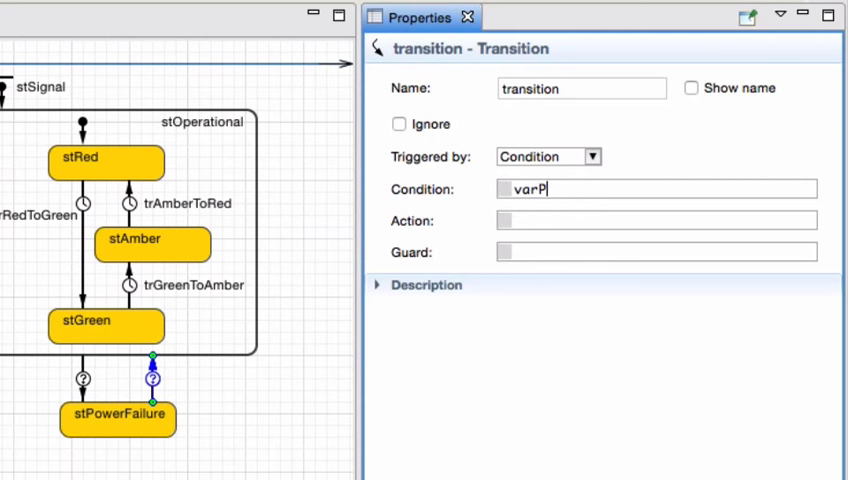
{"action": "type", "text": "ower"}
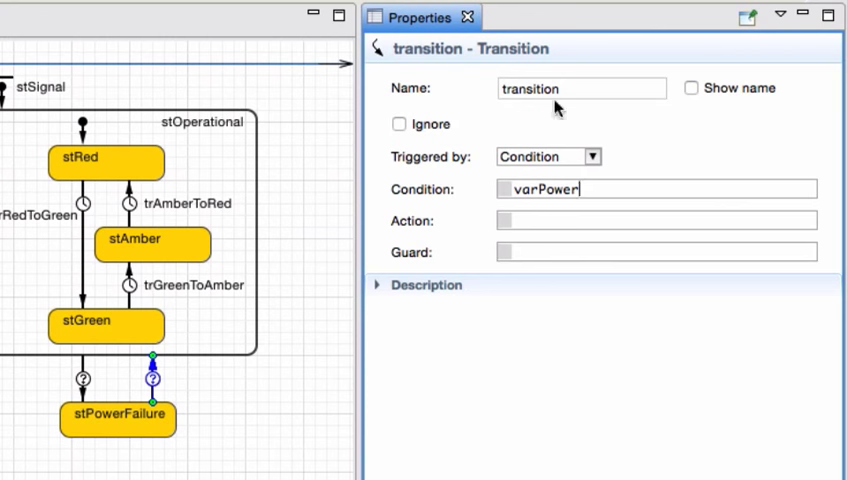
{"action": "type", "text": "trPowe"}
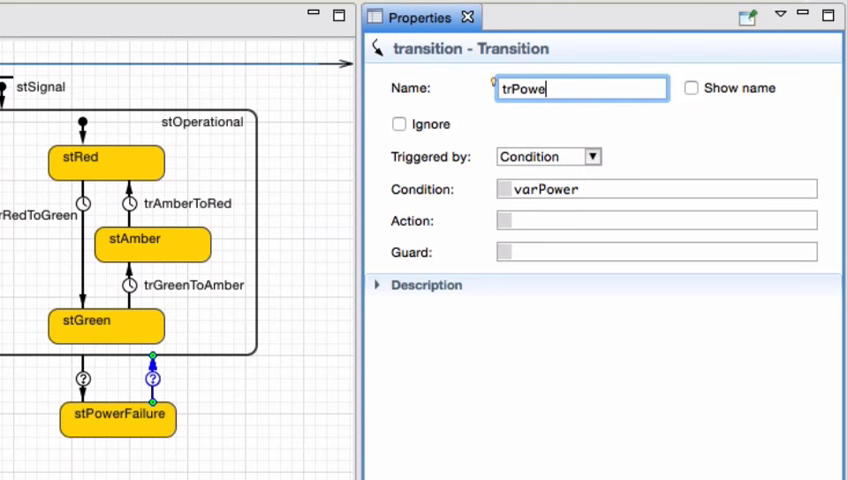
{"action": "type", "text": "Returns"}
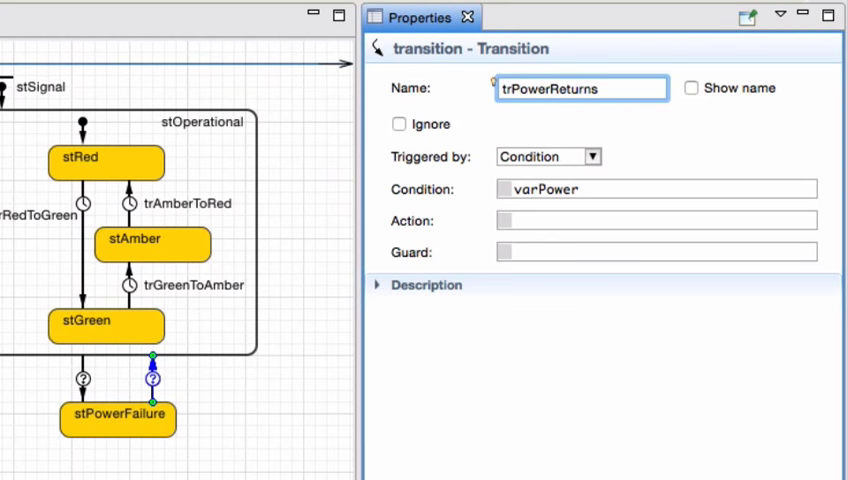
{"action": "left_click", "coordinate": [692, 88]}
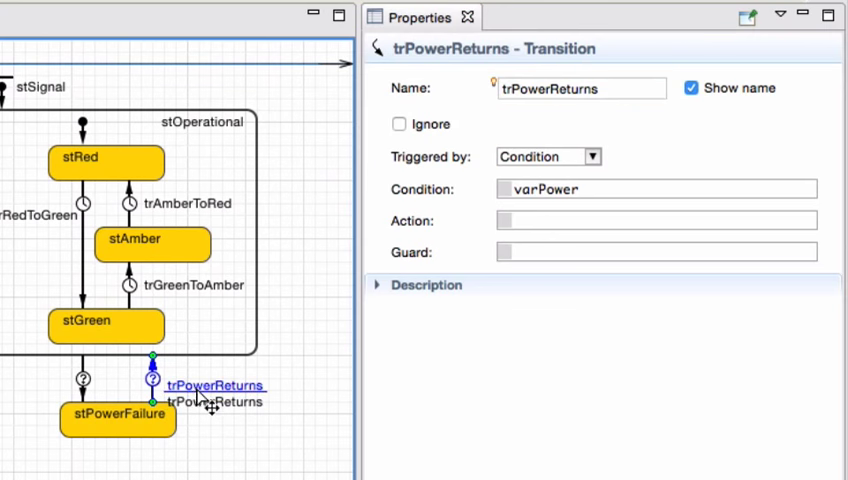
Step: Display the trPowerFailure transition's name on the diagram as well
{"action": "left_click", "coordinate": [84, 378]}
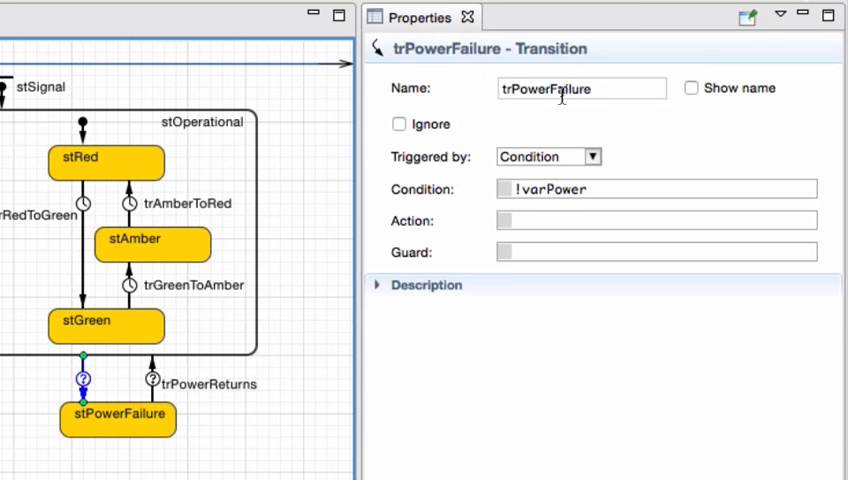
{"action": "left_click", "coordinate": [692, 88]}
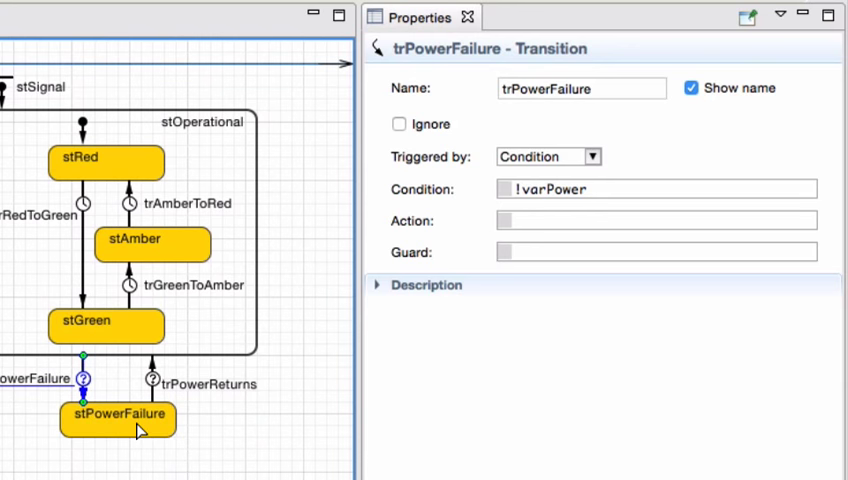
{"action": "left_click", "coordinate": [118, 418]}
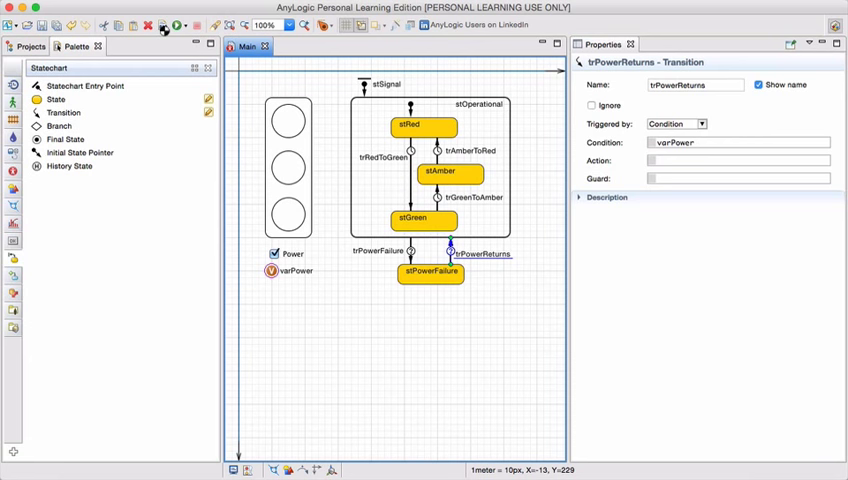
Step: Run the TrafficSign model from the toolbar
{"action": "left_click", "coordinate": [162, 24]}
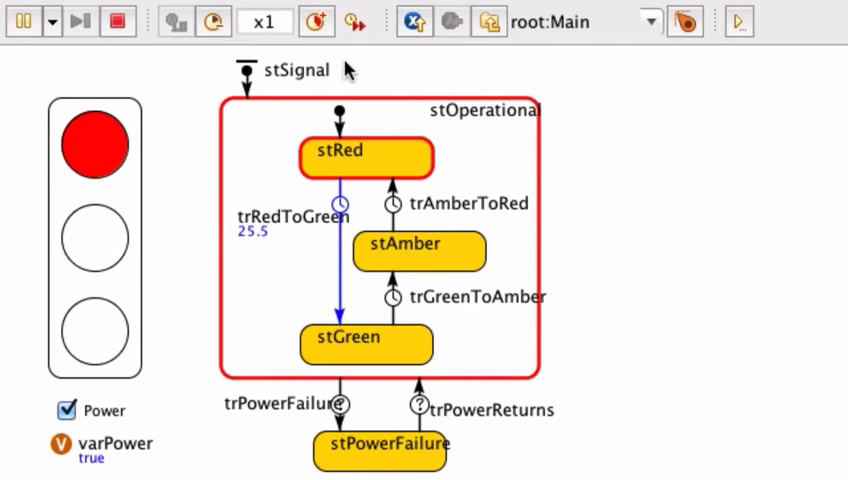
{"action": "mouse_move", "coordinate": [382, 100]}
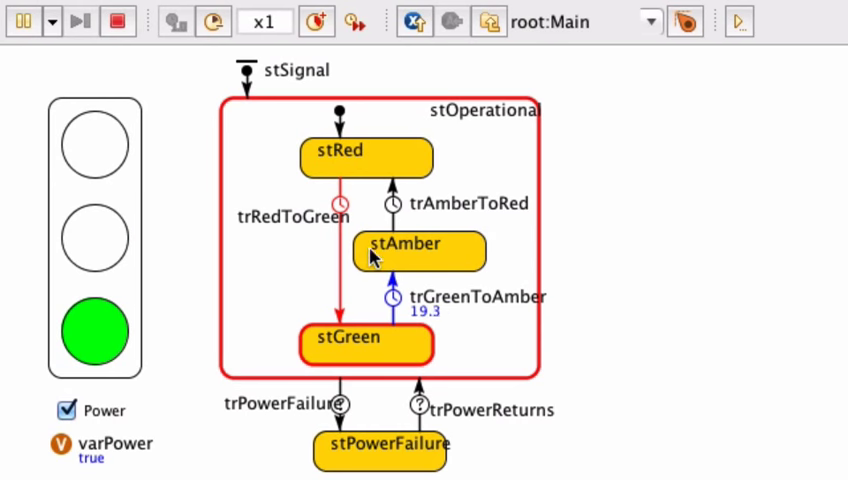
Step: Raise the running simulation speed from x1 to x5 while the light cycles to green
{"action": "left_click", "coordinate": [316, 20]}
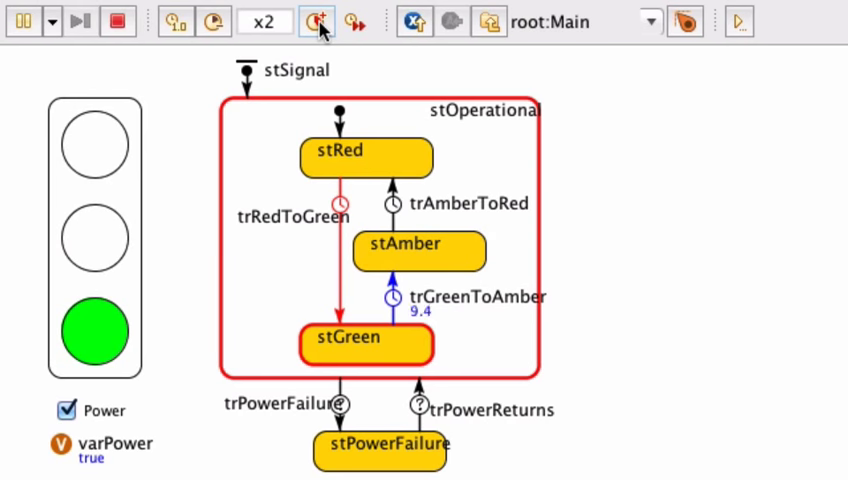
{"action": "left_click", "coordinate": [316, 20]}
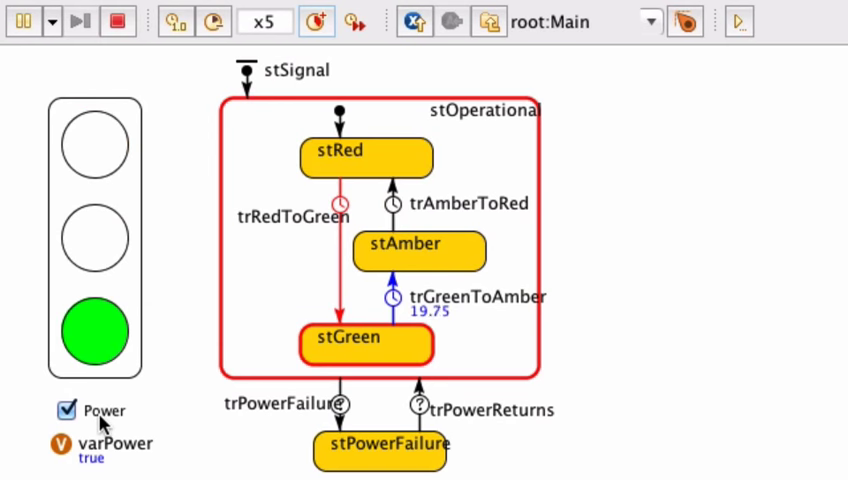
Step: Toggle the Power checkbox off and on twice, checking stPowerFailure and return to stOperational
{"action": "left_click", "coordinate": [66, 410]}
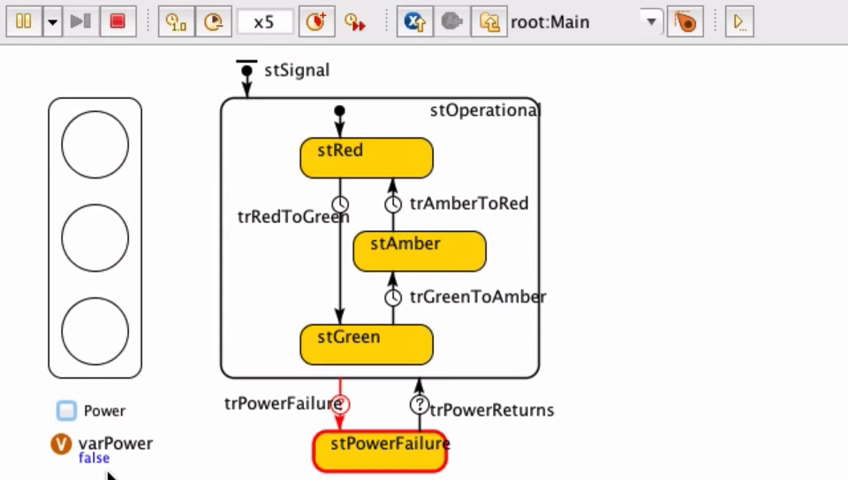
{"action": "mouse_move", "coordinate": [290, 440]}
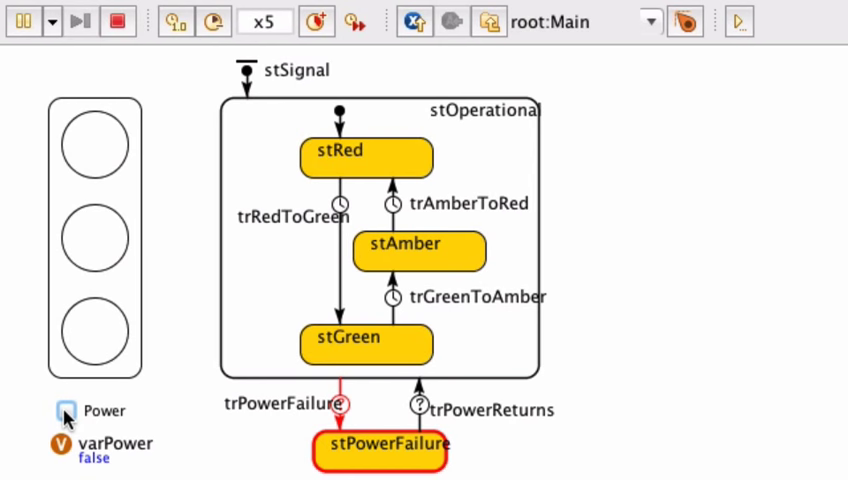
{"action": "left_click", "coordinate": [64, 410]}
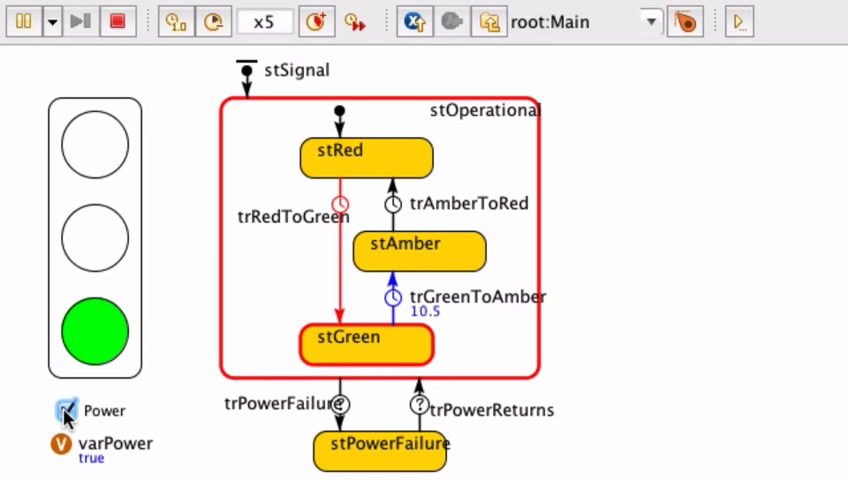
{"action": "left_click", "coordinate": [64, 412]}
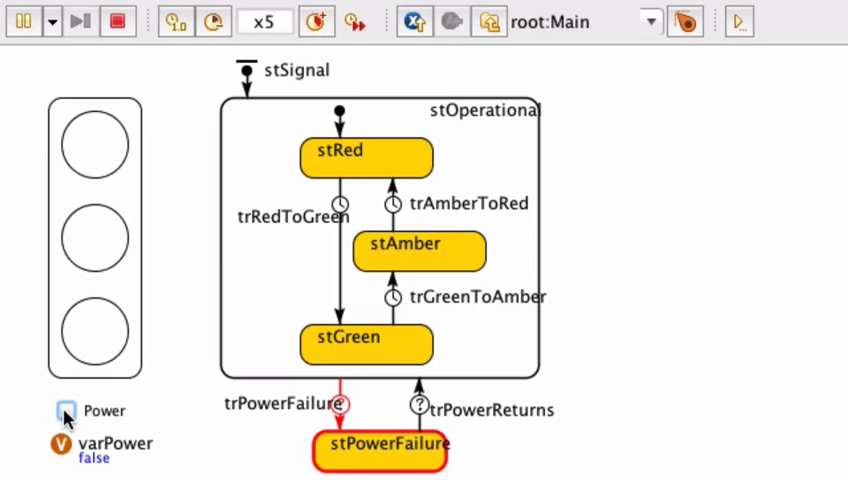
{"action": "left_click", "coordinate": [64, 410]}
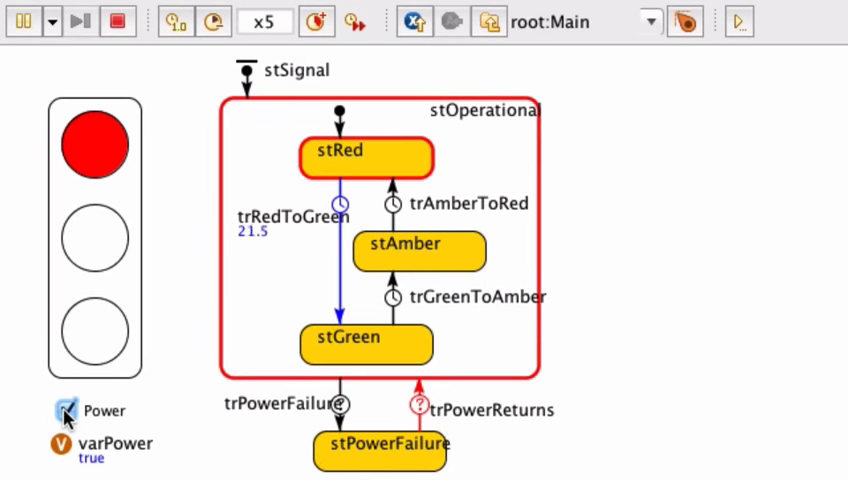